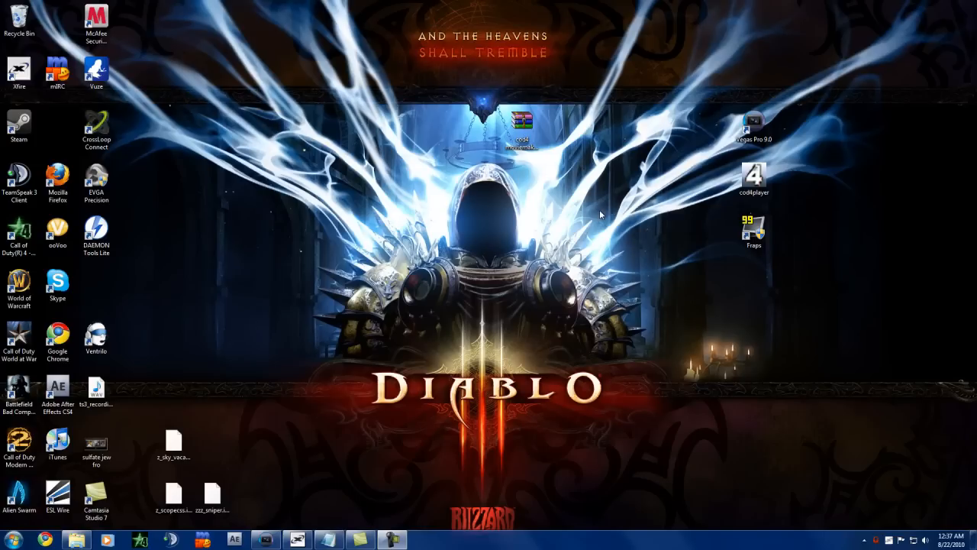
{"action": "mouse_move", "coordinate": [612, 196]}
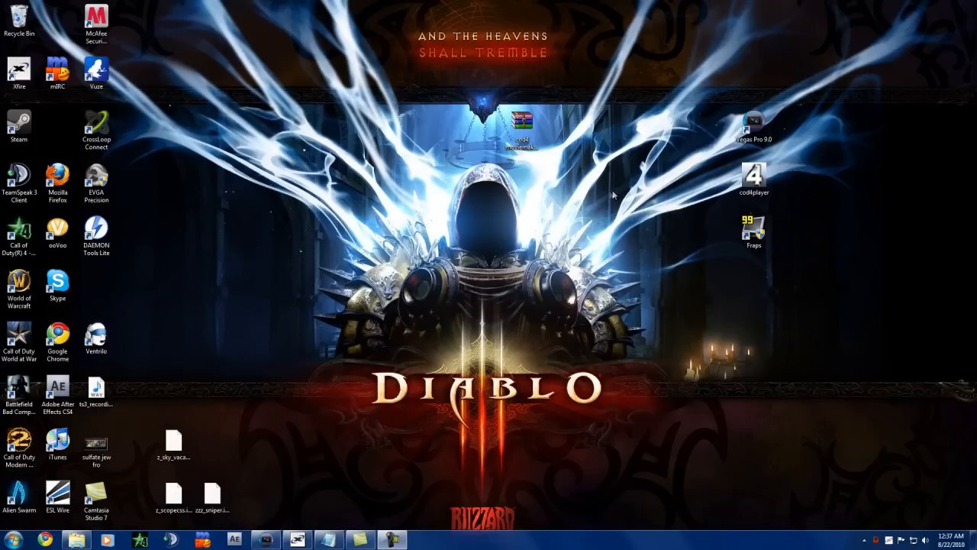
{"action": "mouse_move", "coordinate": [333, 229]}
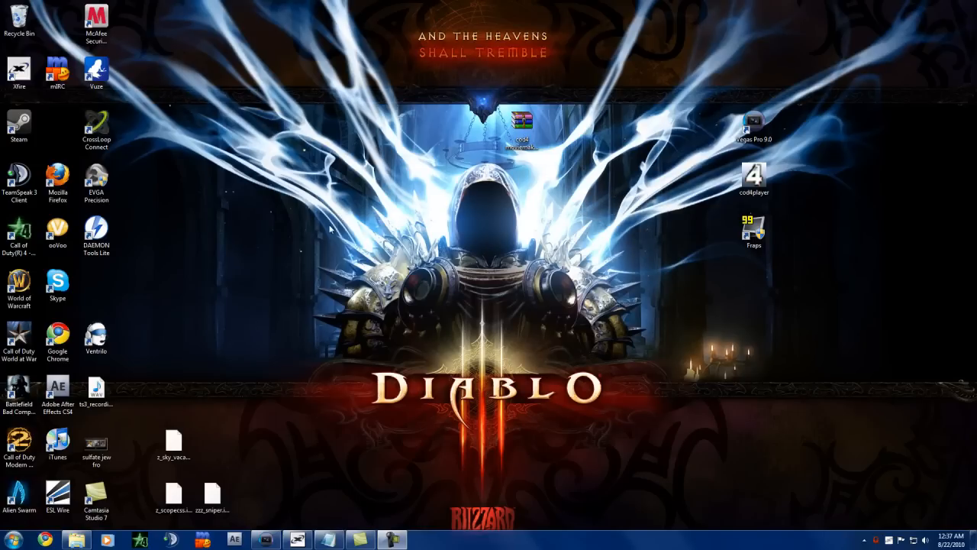
{"action": "mouse_move", "coordinate": [690, 205]}
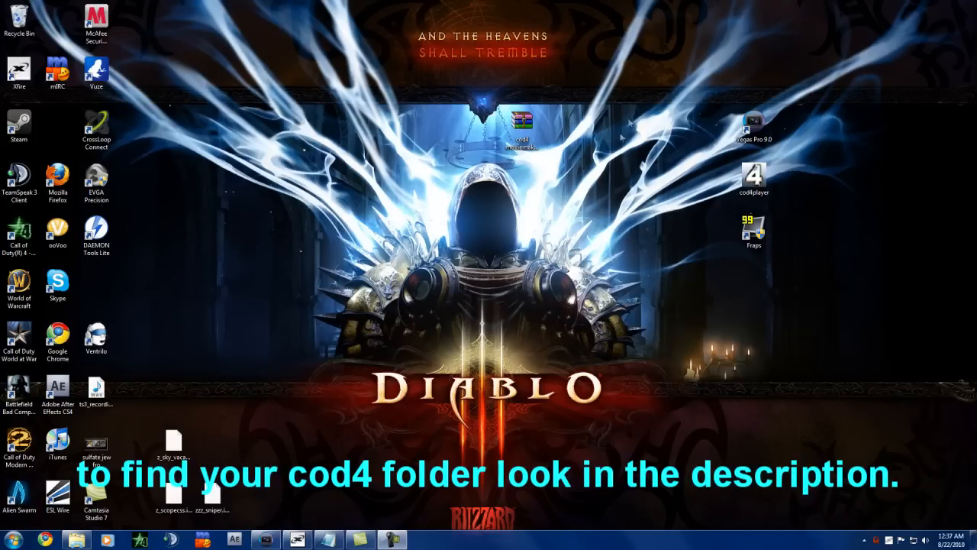
{"action": "mouse_move", "coordinate": [764, 153]}
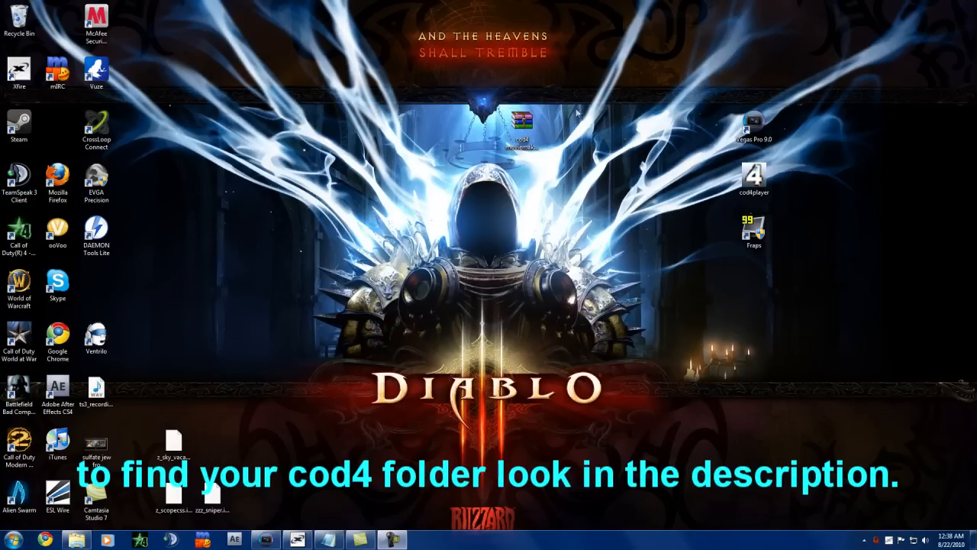
{"action": "mouse_move", "coordinate": [568, 158]}
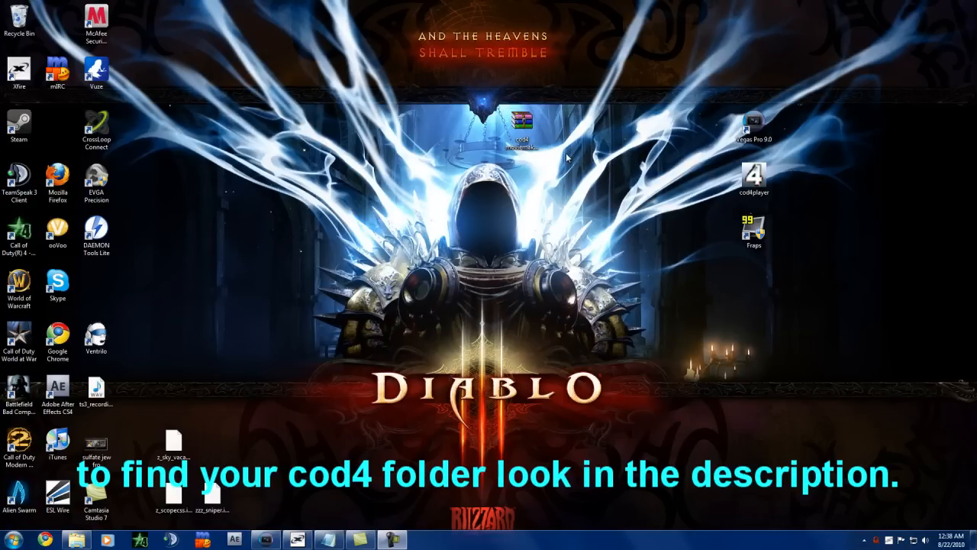
{"action": "mouse_move", "coordinate": [706, 147]}
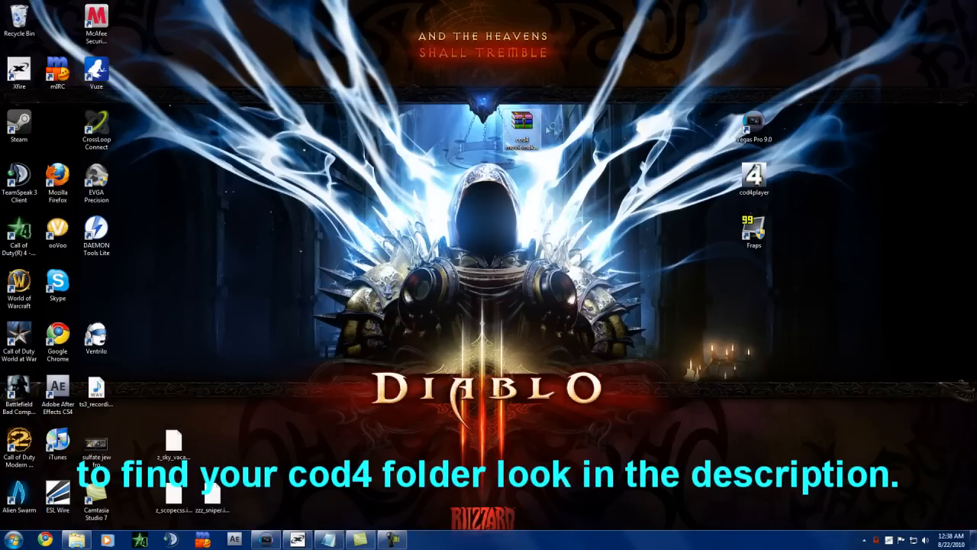
Open the cod4 moviemaking zip in WinRAR to list its moviemod folders and installers
{"action": "double_click", "coordinate": [523, 122]}
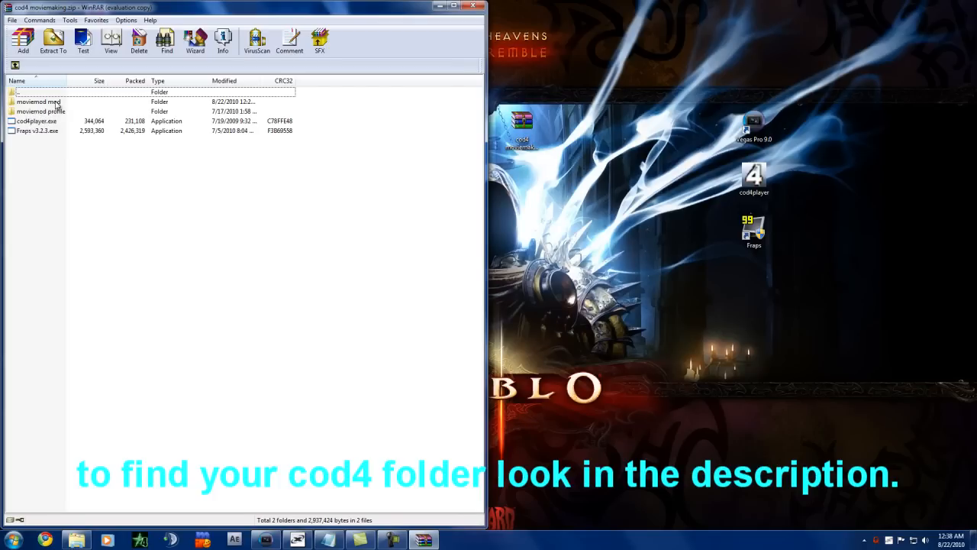
{"action": "mouse_move", "coordinate": [217, 282]}
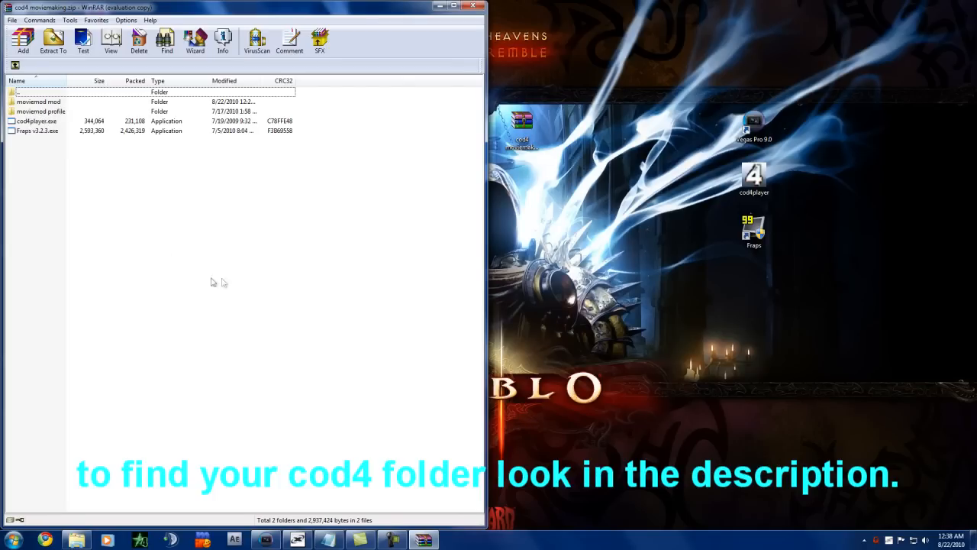
{"action": "mouse_move", "coordinate": [369, 278]}
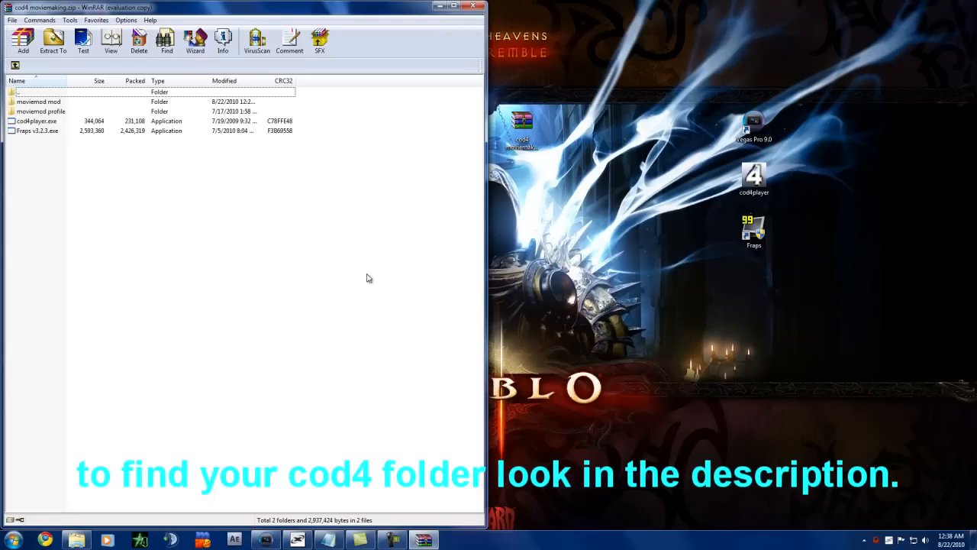
{"action": "mouse_move", "coordinate": [52, 130]}
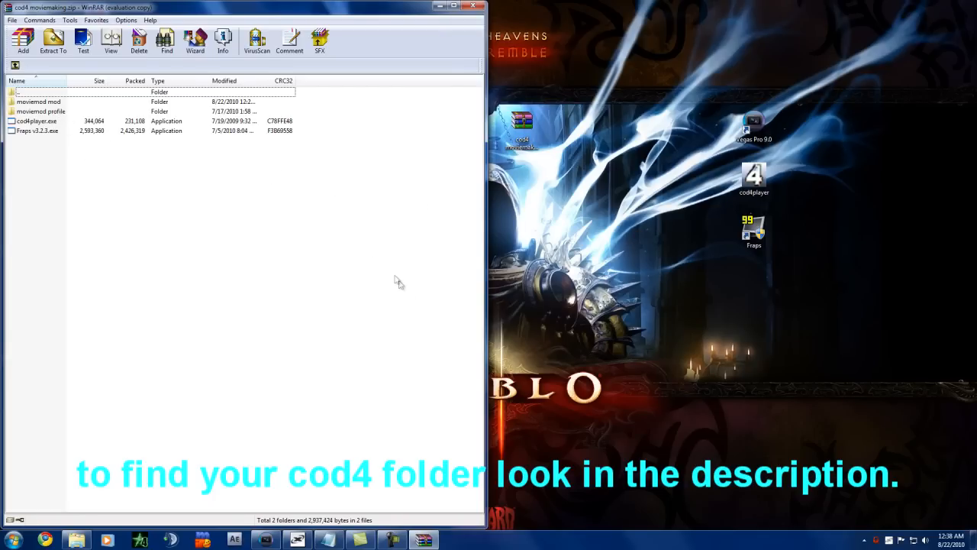
{"action": "mouse_move", "coordinate": [588, 273]}
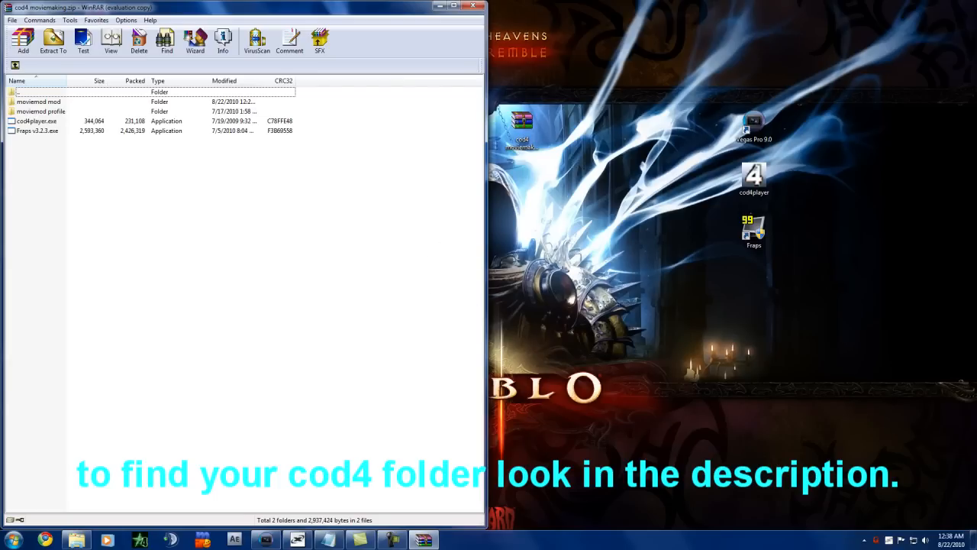
{"action": "mouse_move", "coordinate": [69, 151]}
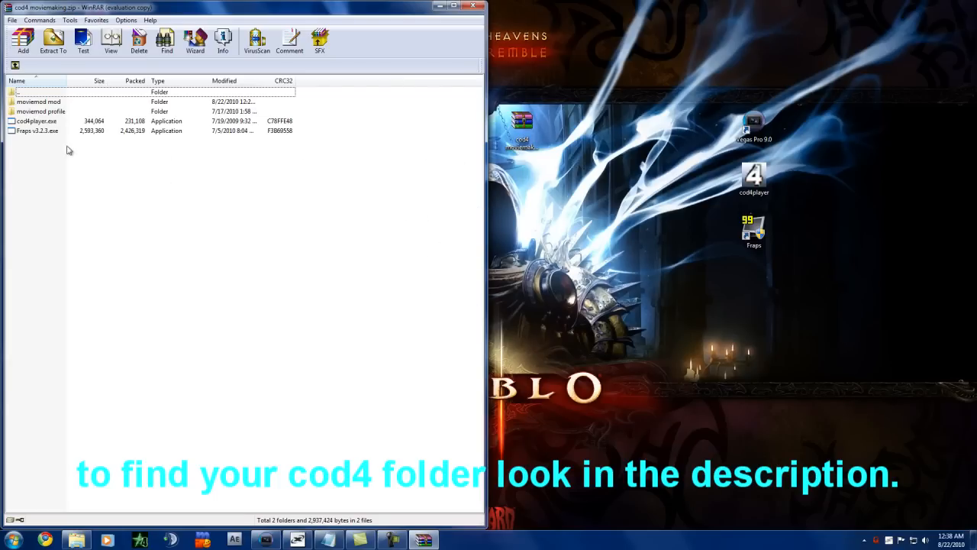
{"action": "mouse_move", "coordinate": [346, 195]}
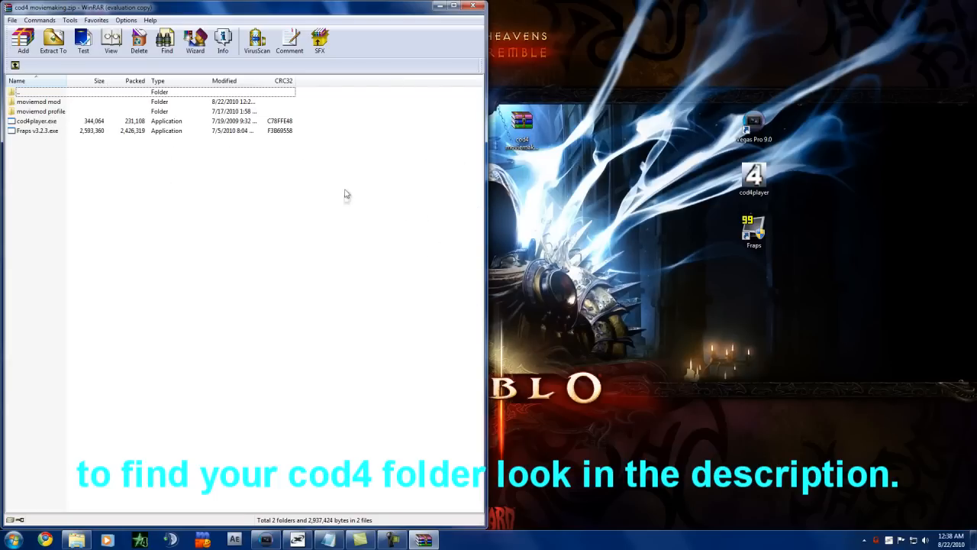
{"action": "mouse_move", "coordinate": [239, 180]}
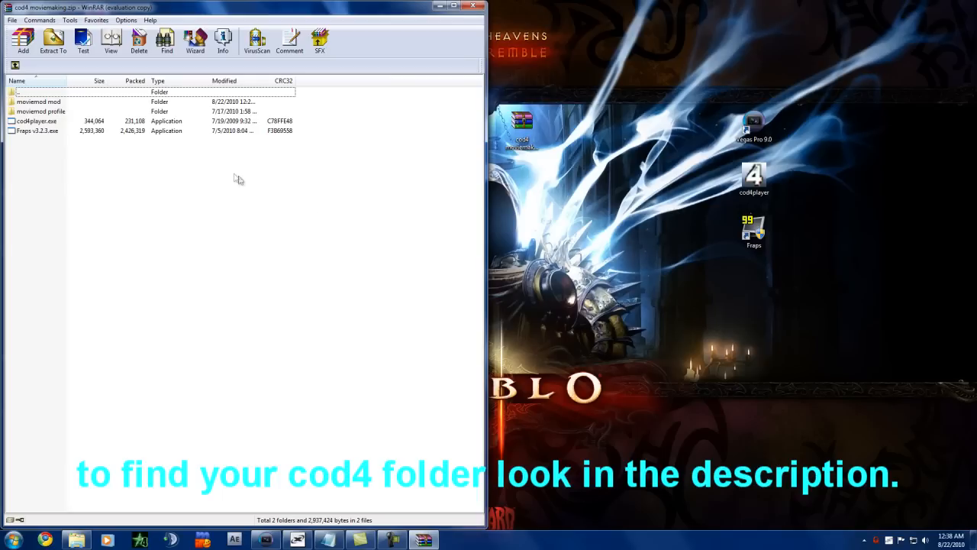
{"action": "mouse_move", "coordinate": [452, 160]}
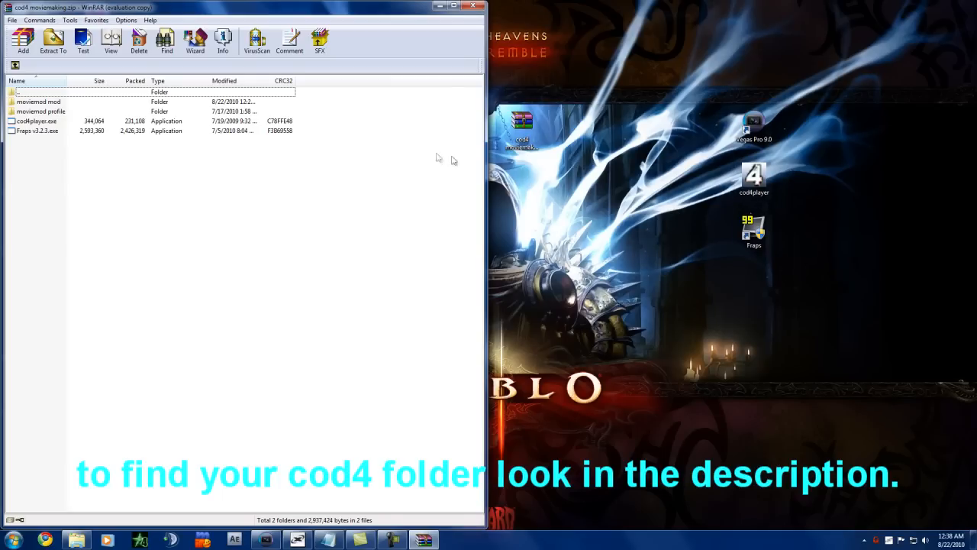
{"action": "mouse_move", "coordinate": [450, 21]}
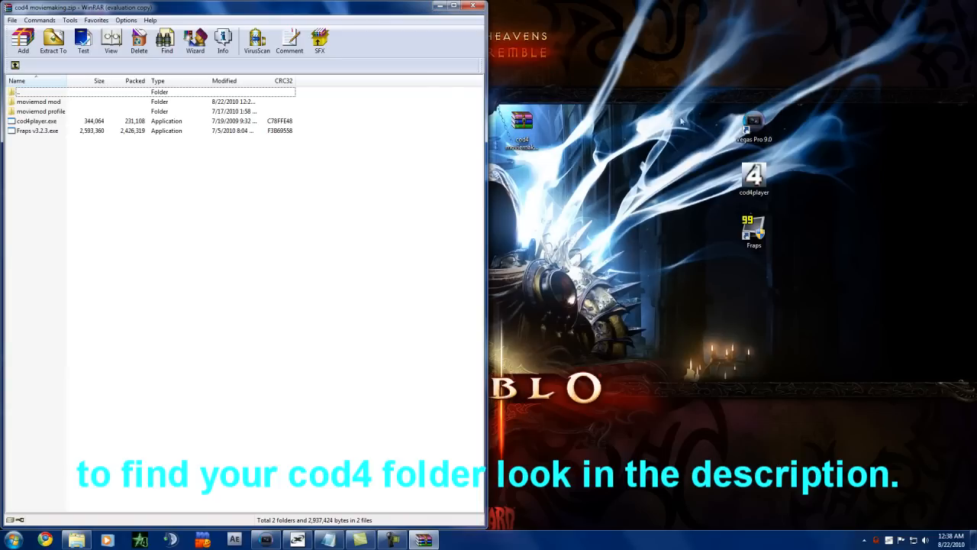
{"action": "mouse_move", "coordinate": [218, 235]}
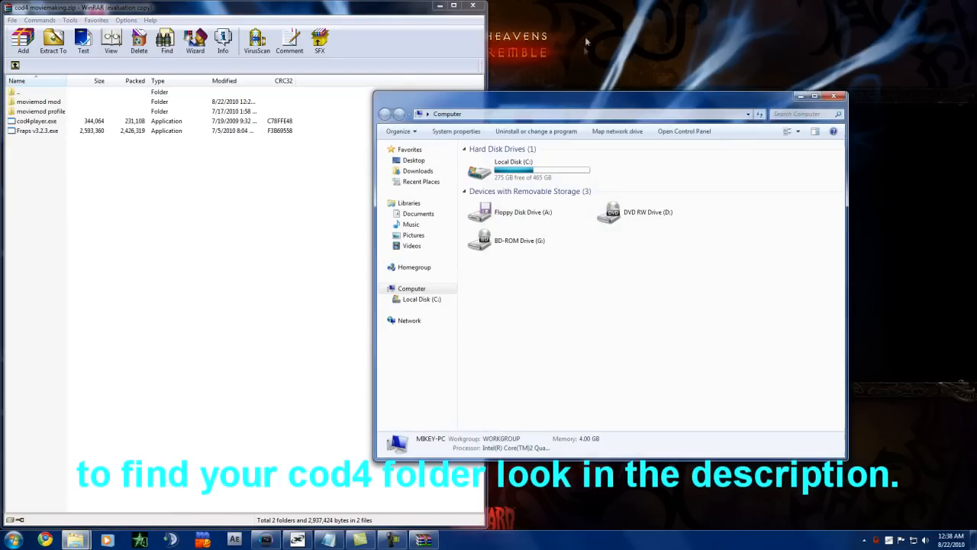
Browse Local Disk to the Call of Duty 4 Mods folder, then players > profiles, and close Explorer
{"action": "double_click", "coordinate": [480, 168]}
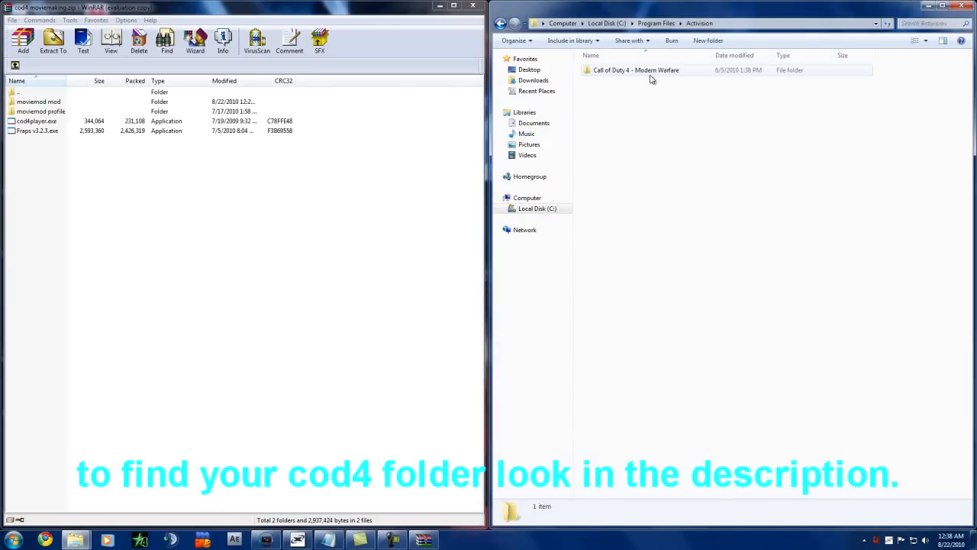
{"action": "double_click", "coordinate": [636, 70]}
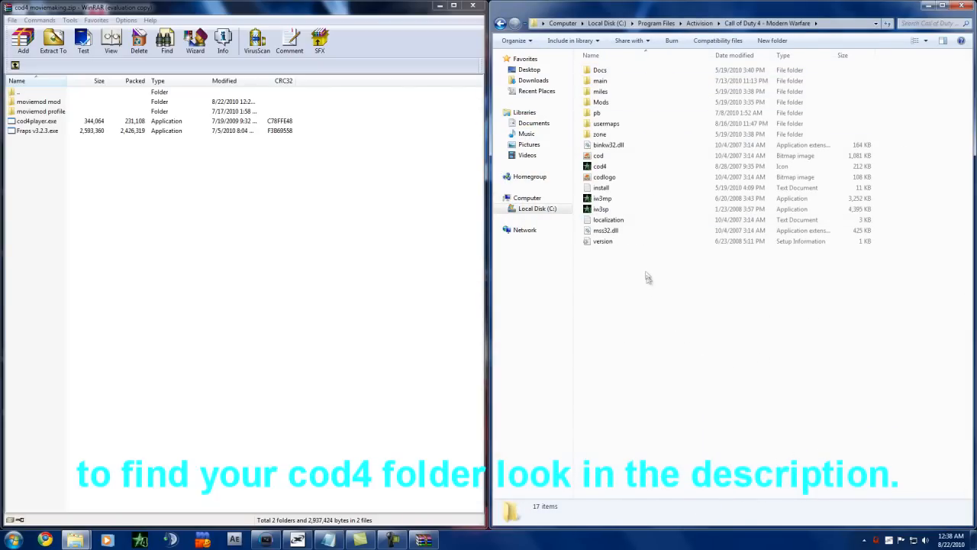
{"action": "mouse_move", "coordinate": [602, 100]}
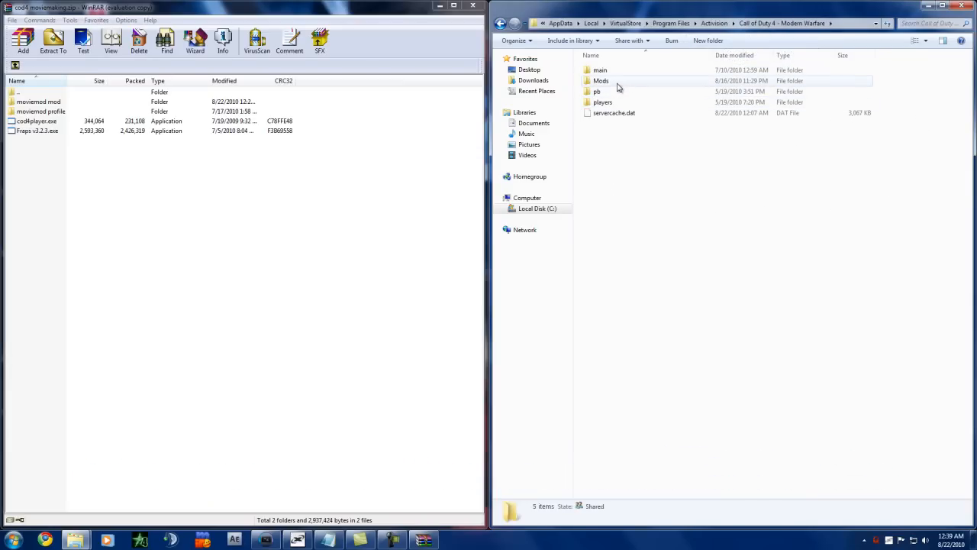
{"action": "double_click", "coordinate": [602, 79]}
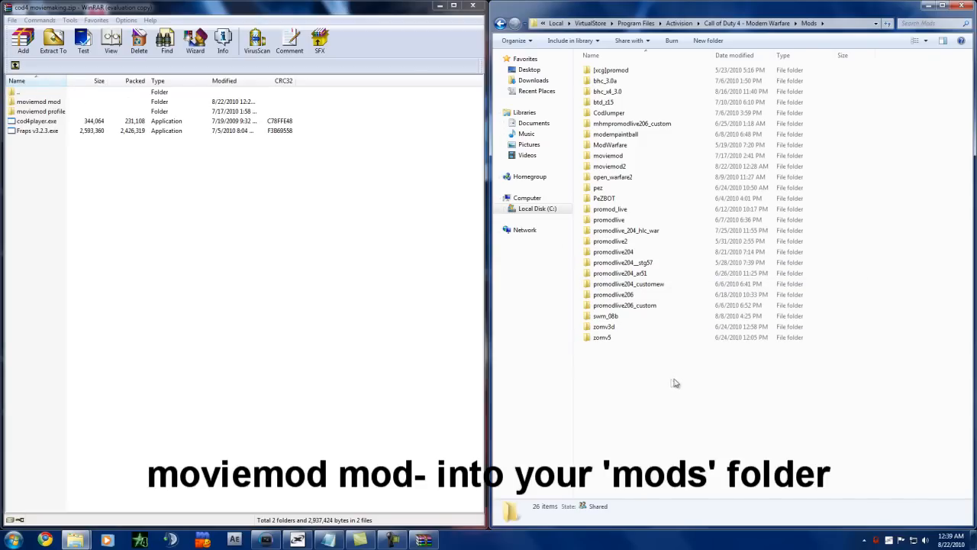
{"action": "left_click", "coordinate": [501, 23]}
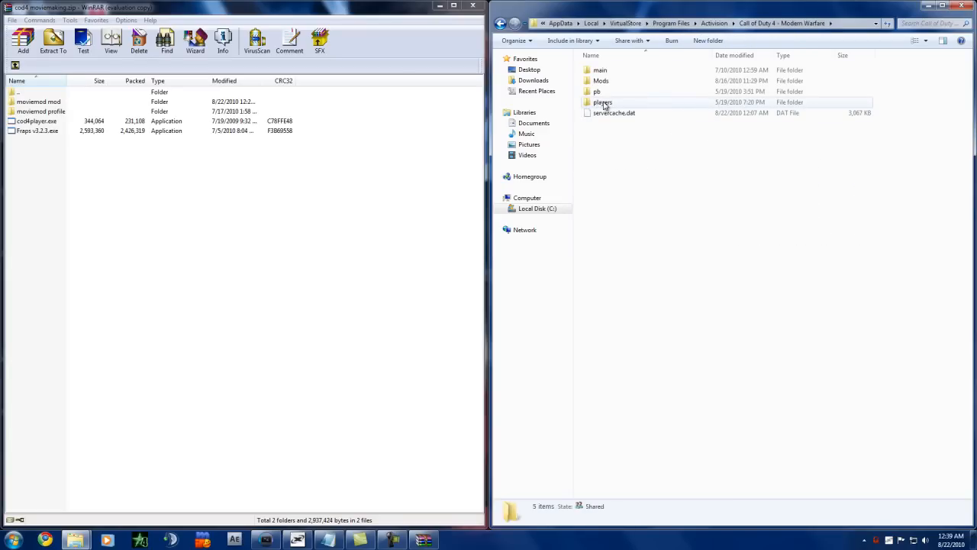
{"action": "double_click", "coordinate": [601, 101]}
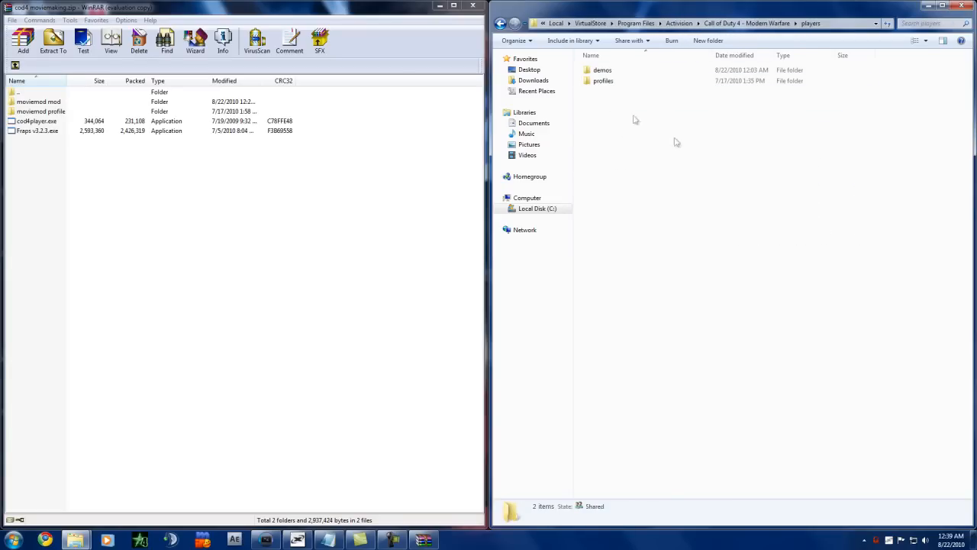
{"action": "double_click", "coordinate": [603, 80]}
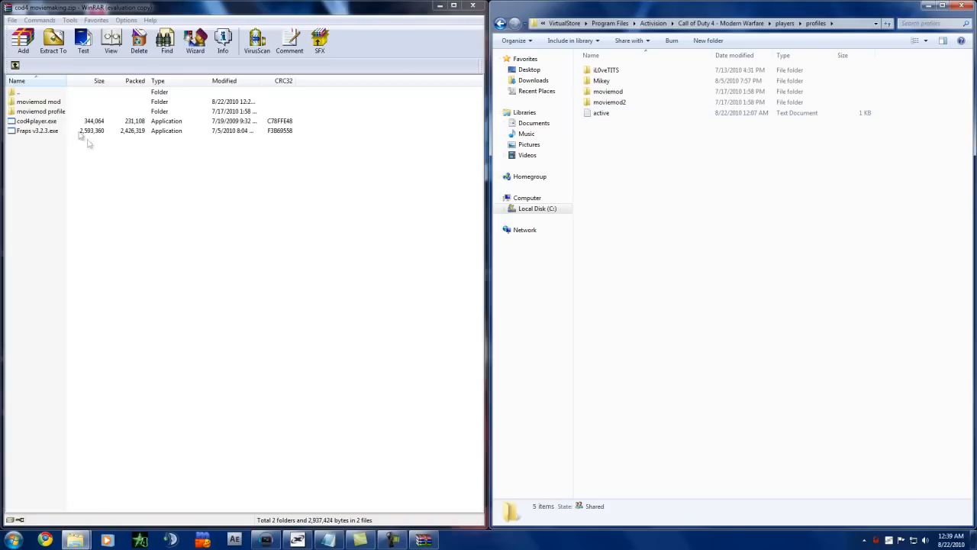
{"action": "left_click", "coordinate": [40, 110]}
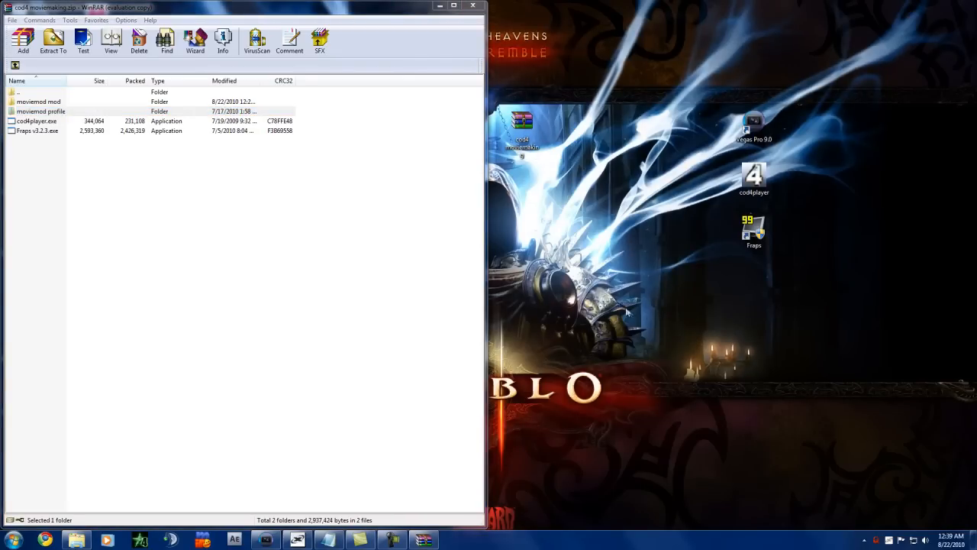
{"action": "mouse_move", "coordinate": [551, 166]}
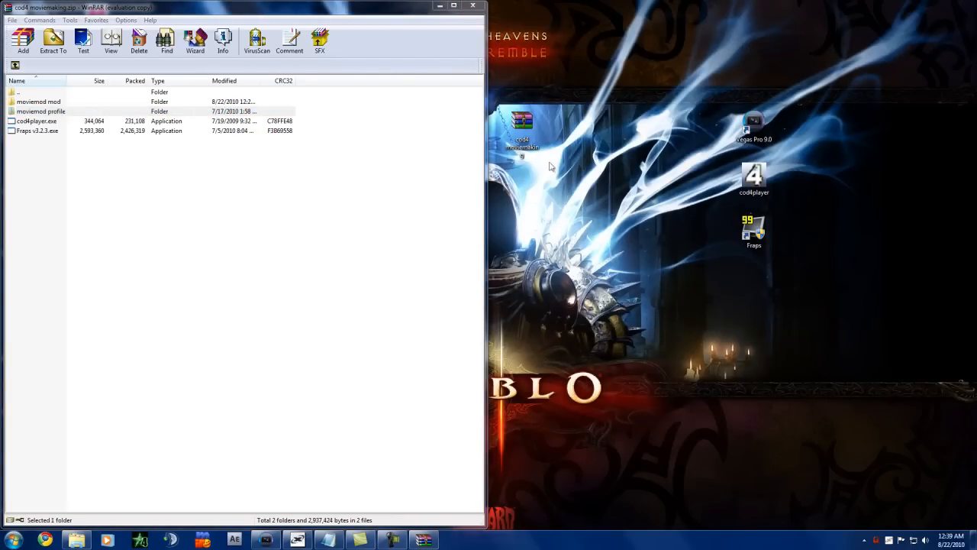
{"action": "mouse_move", "coordinate": [629, 228]}
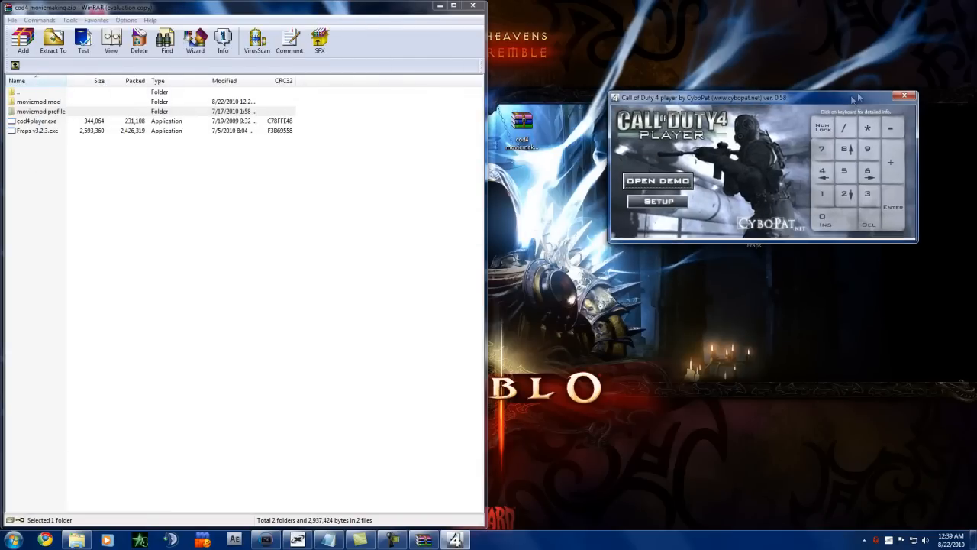
Move the CoD4 Player window toward the right side of the screen
{"action": "left_click_drag", "start_coordinate": [703, 98], "coordinate": [773, 64]}
{"action": "type", "text": "moviemod mod"}
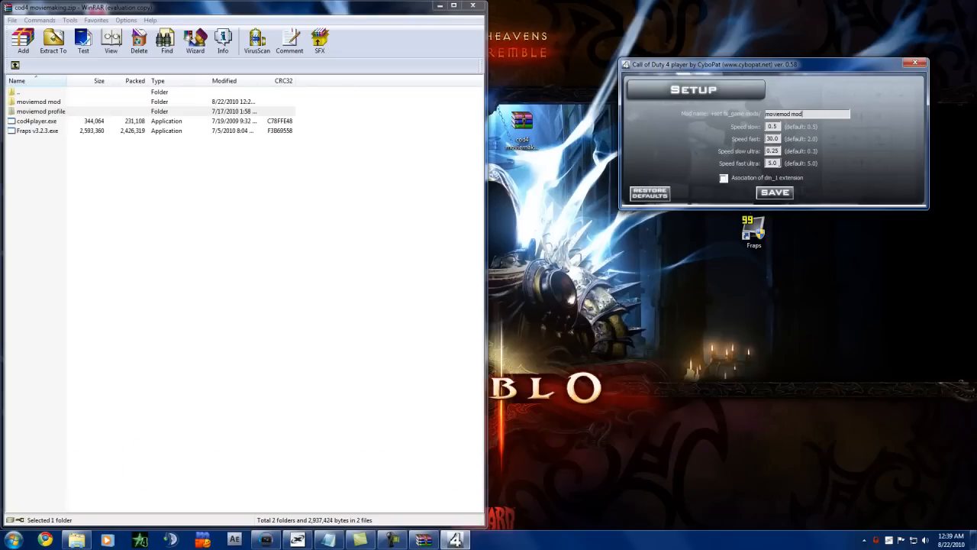
Select the Speed slow ultra field on the Setup page to set it to 0.25
{"action": "left_click", "coordinate": [773, 162]}
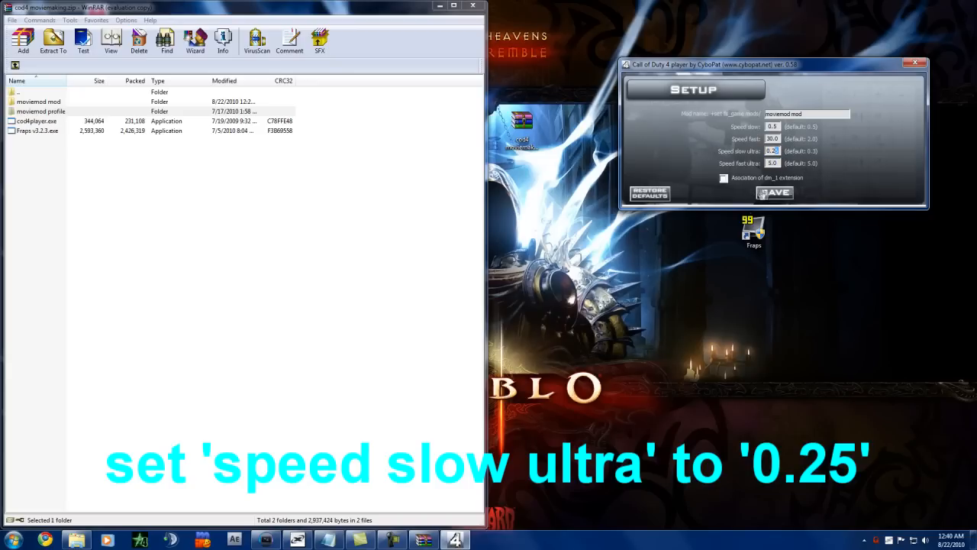
Navigate VirtualStore to Call of Duty 4 > Mods > promodlive204 and open its demos folder
{"action": "left_click", "coordinate": [775, 193]}
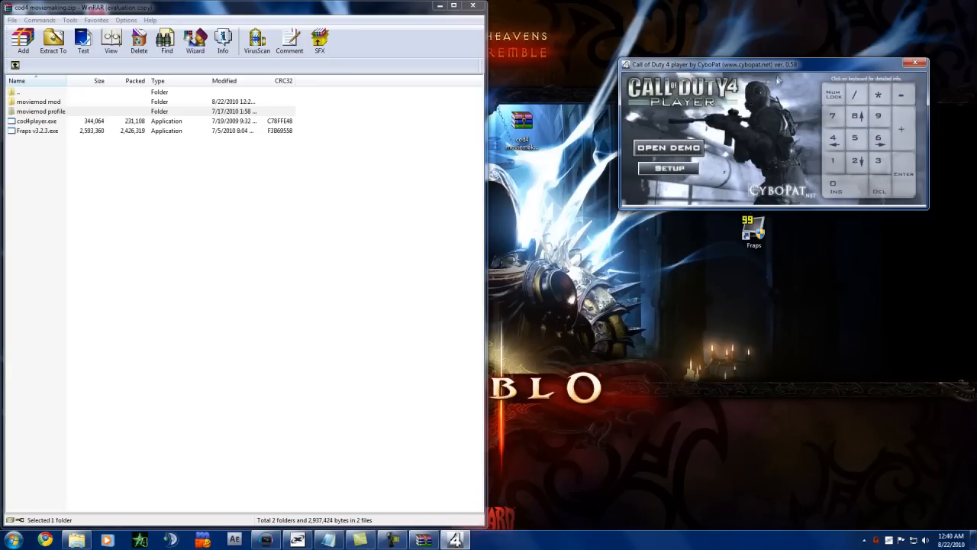
{"action": "left_click_drag", "start_coordinate": [771, 64], "coordinate": [792, 36]}
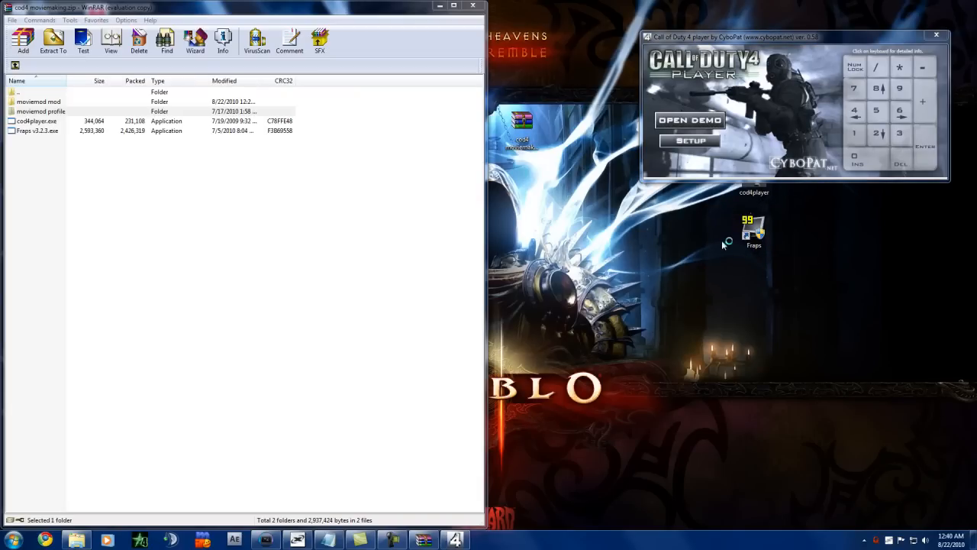
{"action": "mouse_move", "coordinate": [684, 316]}
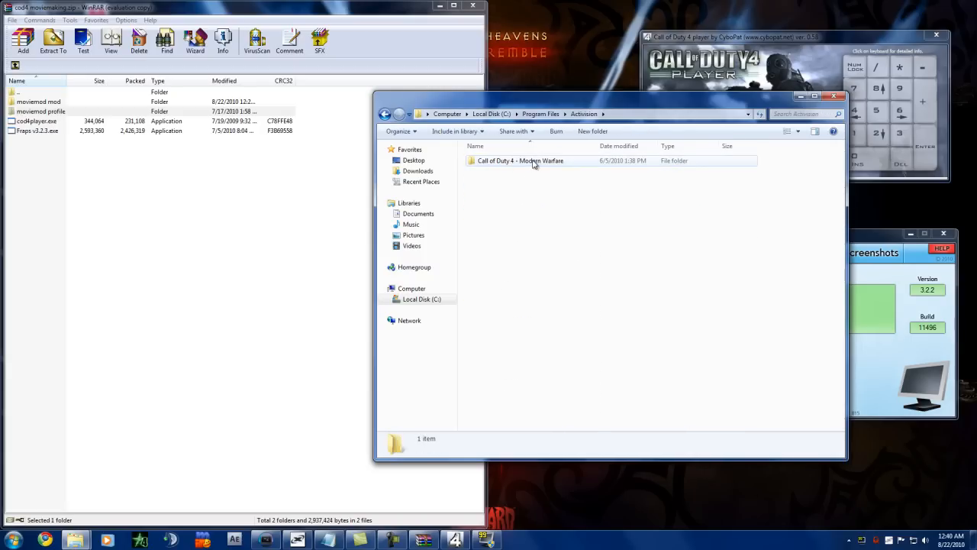
{"action": "double_click", "coordinate": [519, 161]}
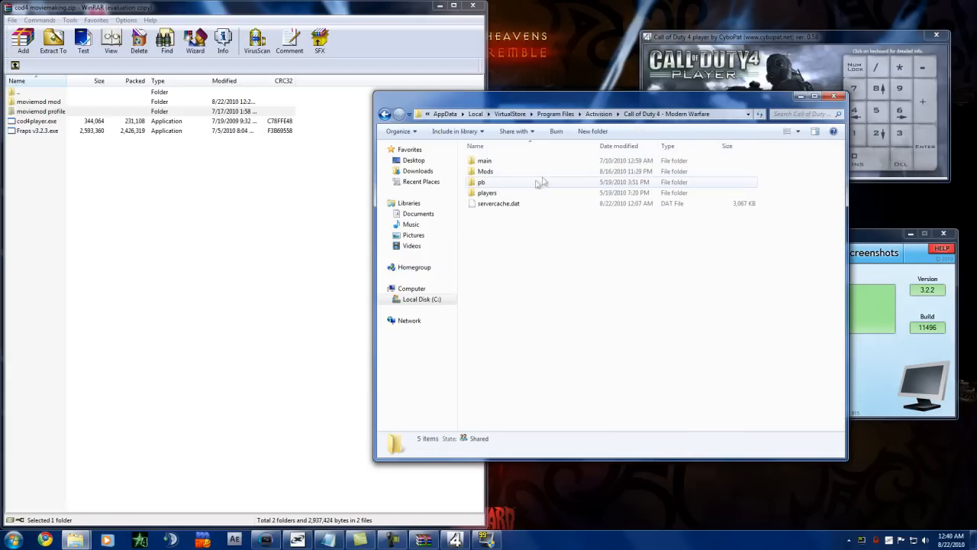
{"action": "double_click", "coordinate": [485, 171]}
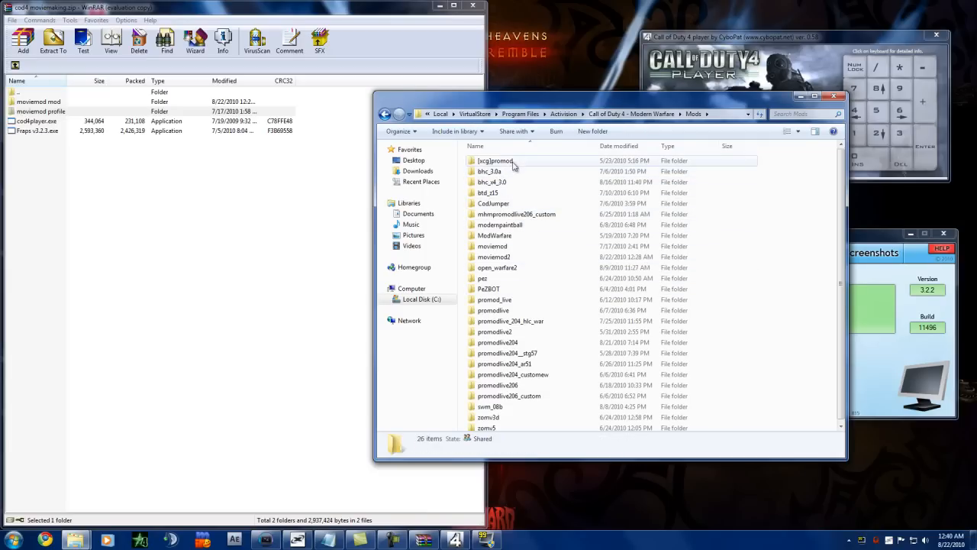
{"action": "double_click", "coordinate": [495, 342]}
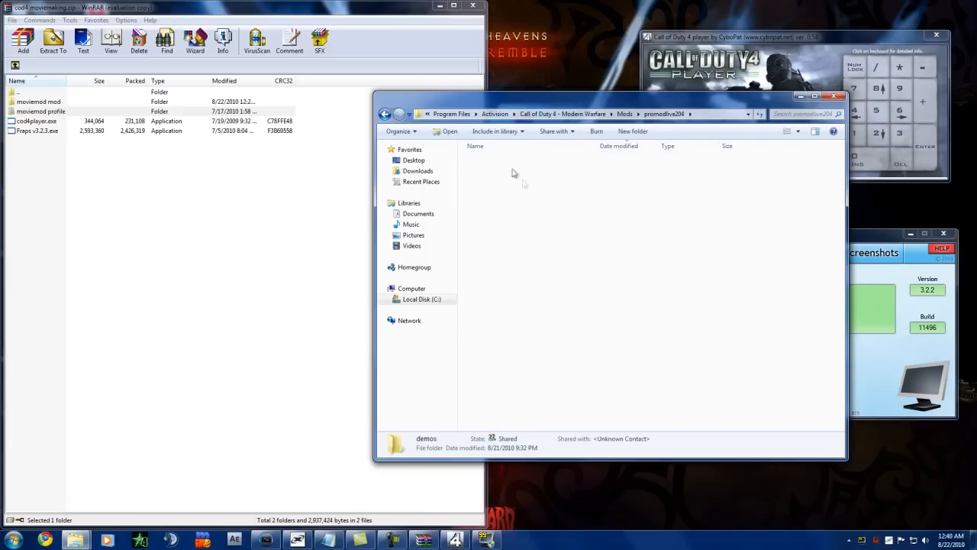
{"action": "double_click", "coordinate": [426, 439]}
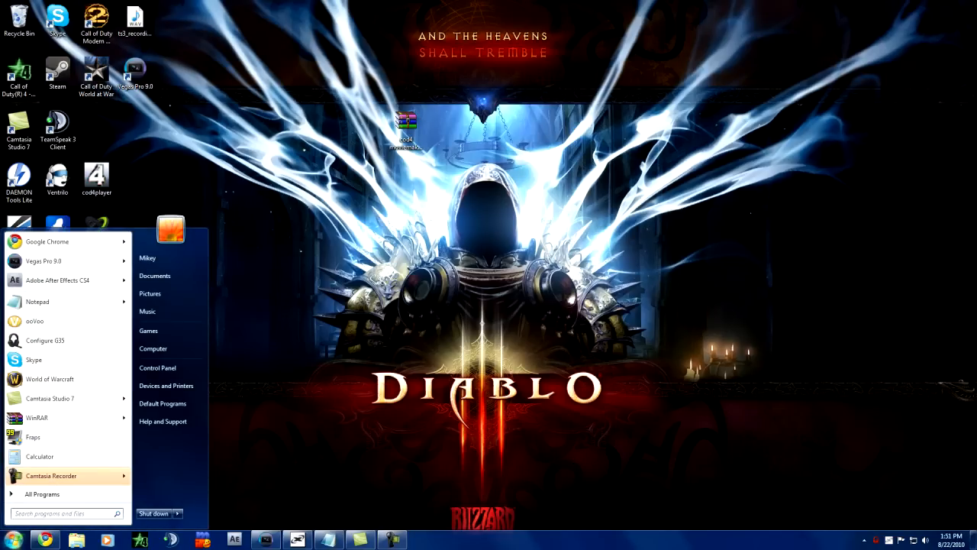
From Computer, browse to VirtualStore Mods > promodlive204 > demos and look through its demo files
{"action": "left_click", "coordinate": [152, 348]}
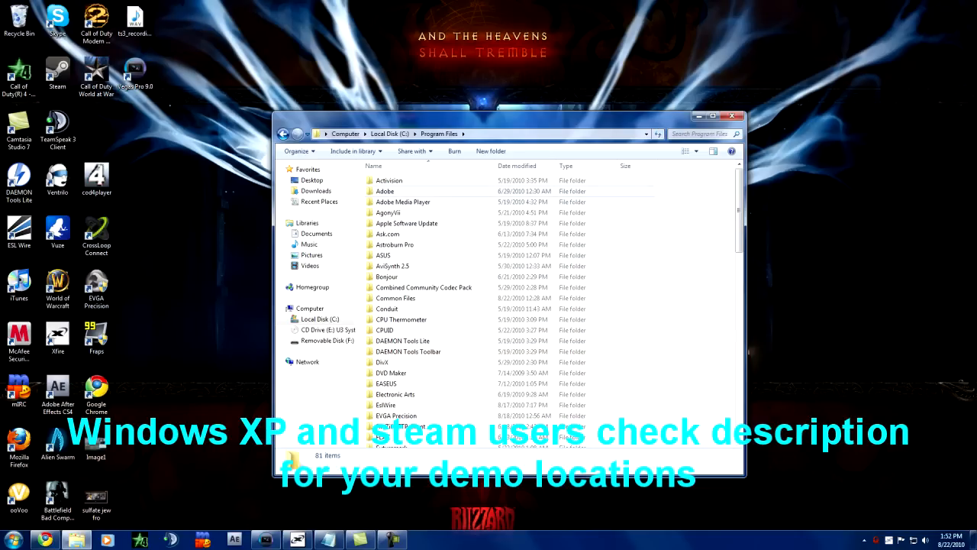
{"action": "double_click", "coordinate": [388, 181]}
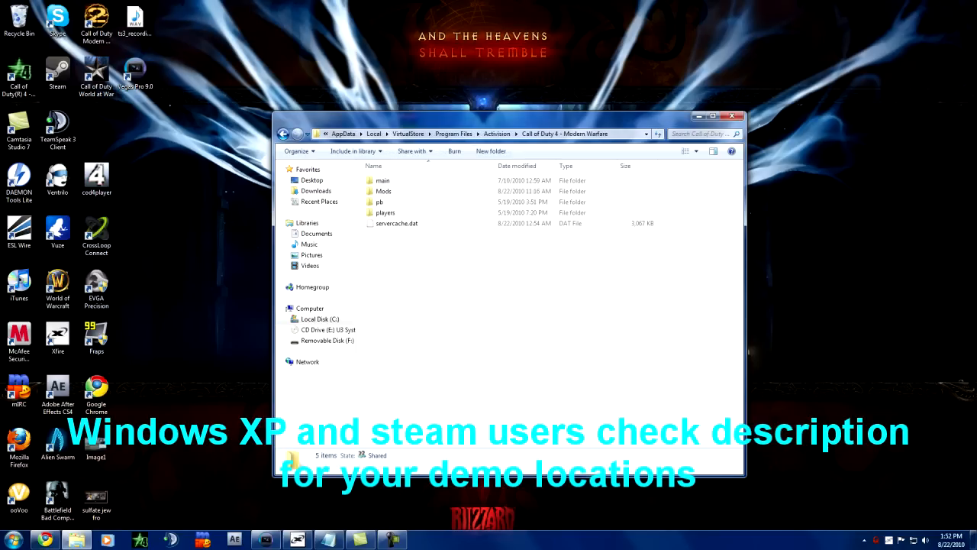
{"action": "left_click", "coordinate": [384, 191]}
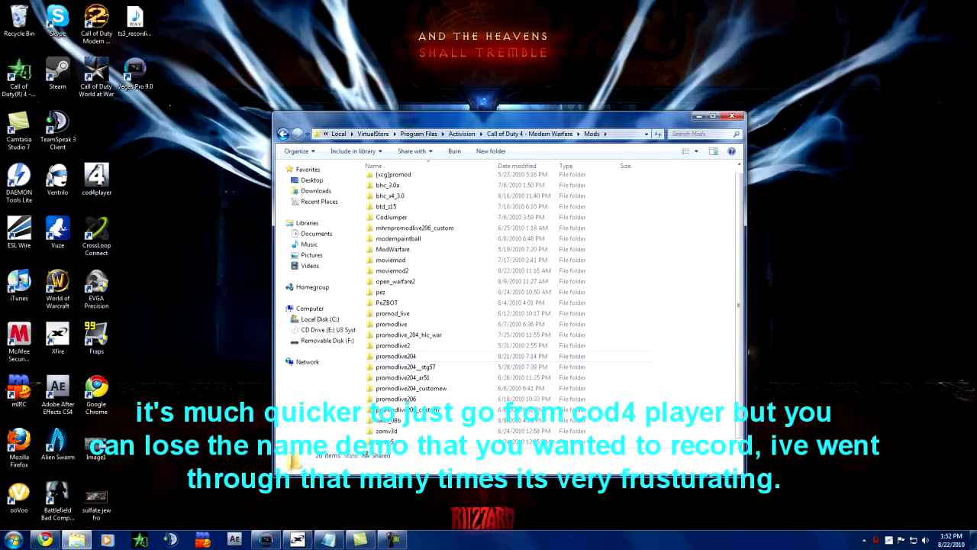
{"action": "double_click", "coordinate": [395, 356]}
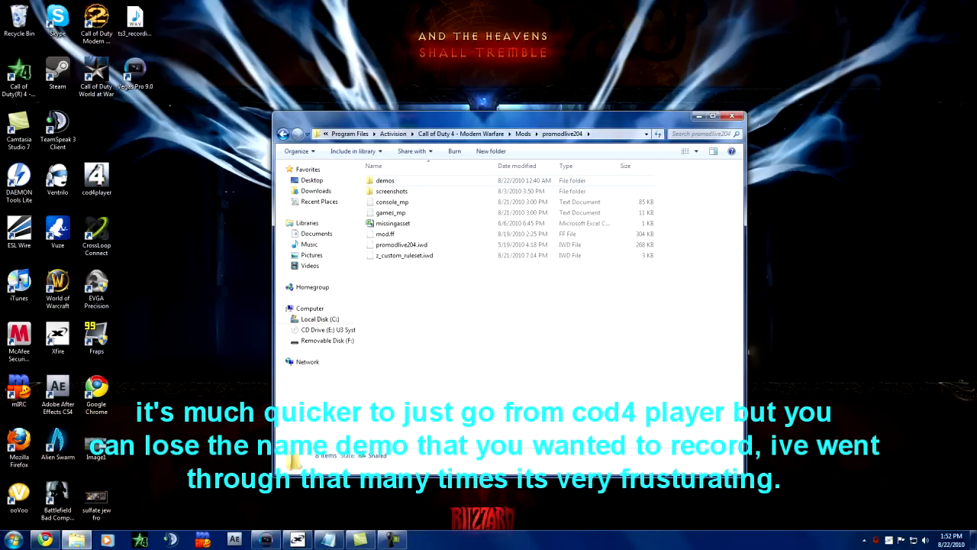
{"action": "double_click", "coordinate": [385, 180]}
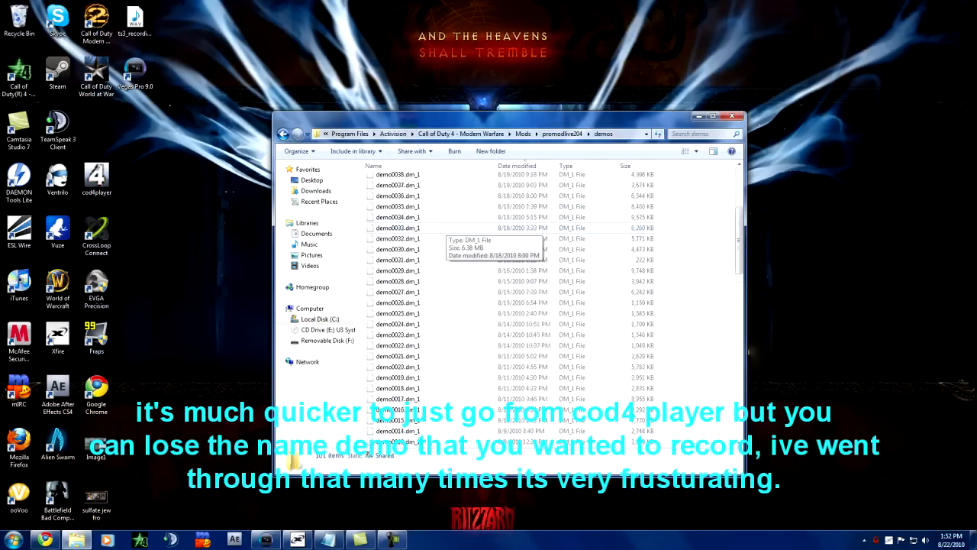
{"action": "scroll", "scroll_direction": "down", "scroll_amount": 3}
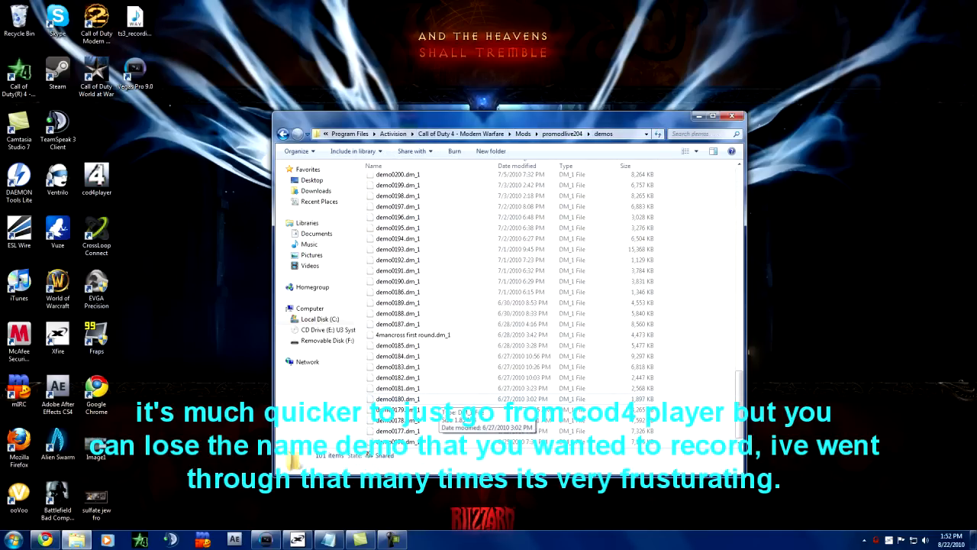
{"action": "scroll", "scroll_direction": "down", "scroll_amount": 3}
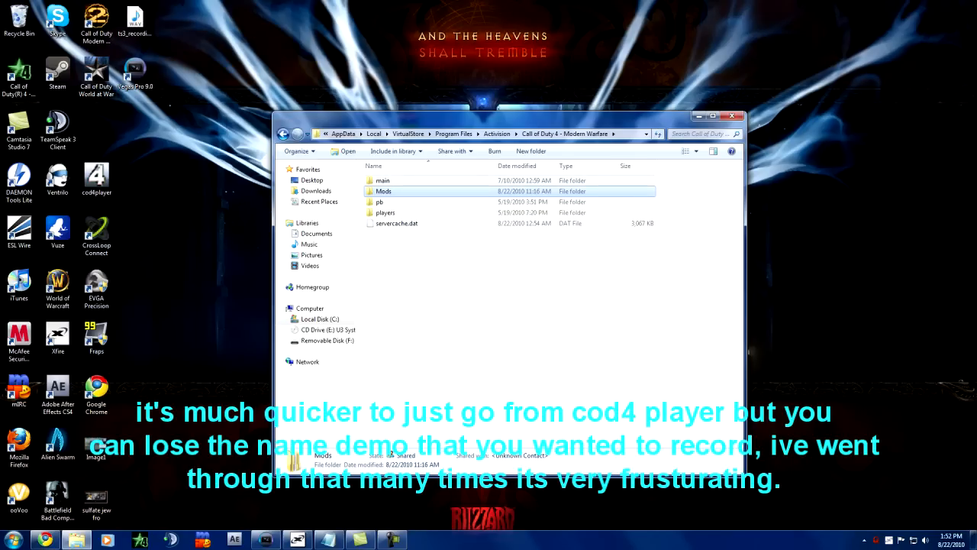
Open the main folder's demos listing 162 demo files and scroll through it
{"action": "left_click", "coordinate": [382, 181]}
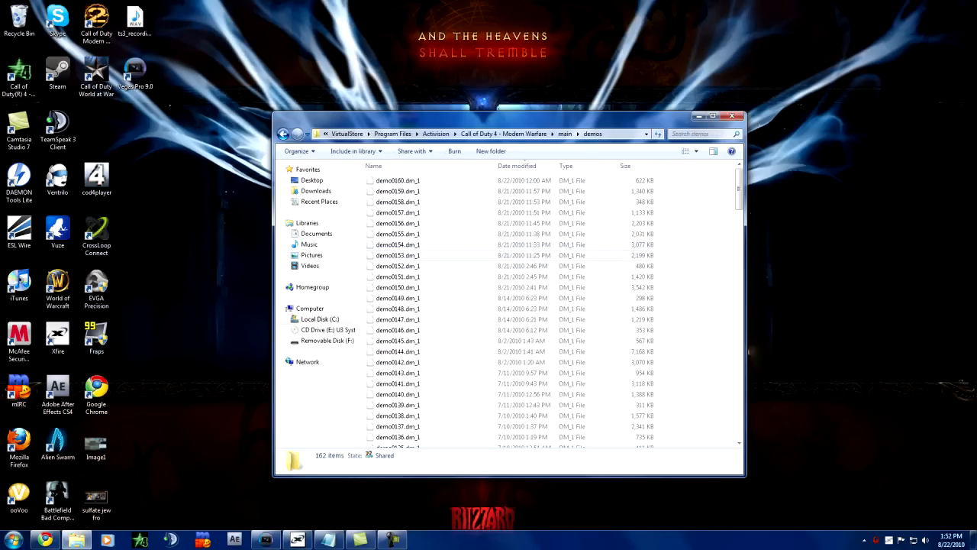
{"action": "scroll", "scroll_direction": "down", "scroll_amount": 3}
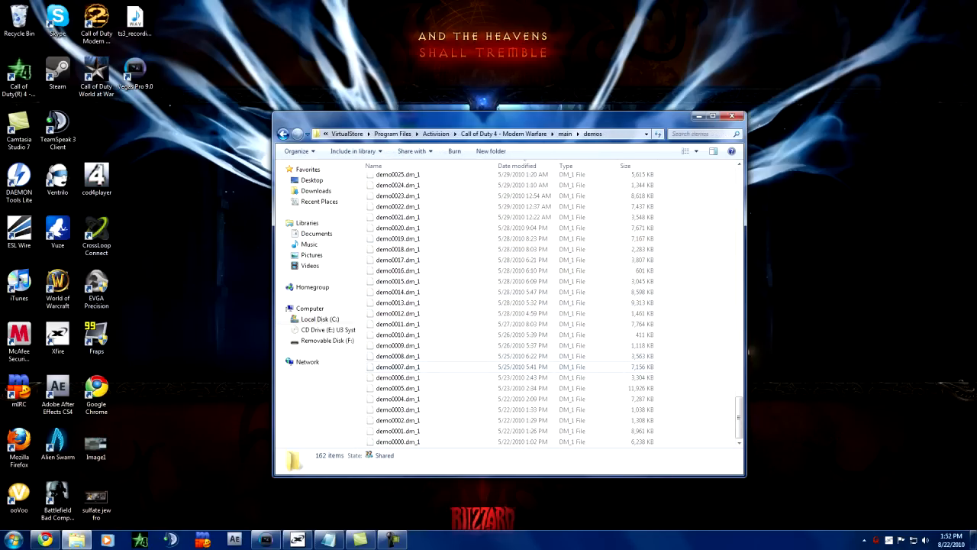
{"action": "scroll", "scroll_direction": "down", "scroll_amount": 3}
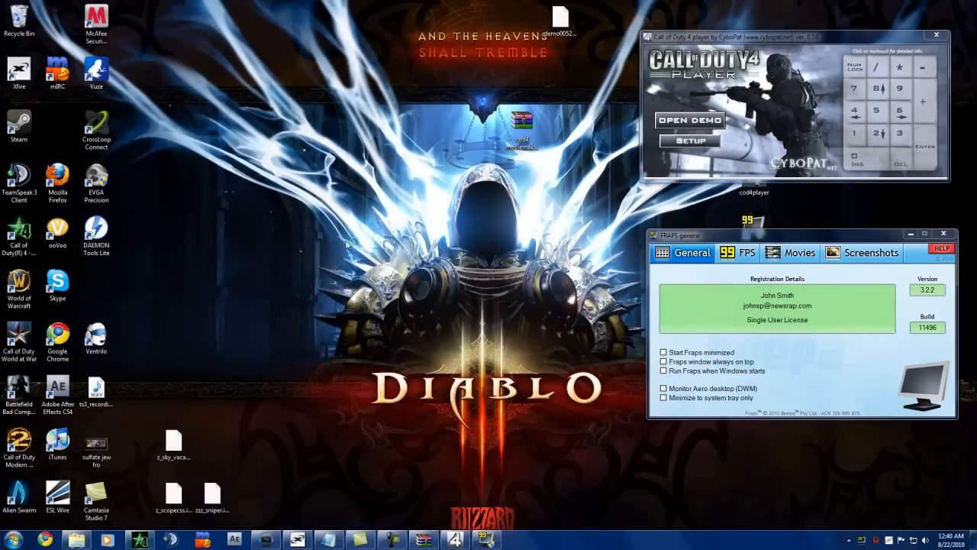
Launch CoD4 and set Fraps movie capture to a custom 25 fps at full size
{"action": "left_click", "coordinate": [689, 119]}
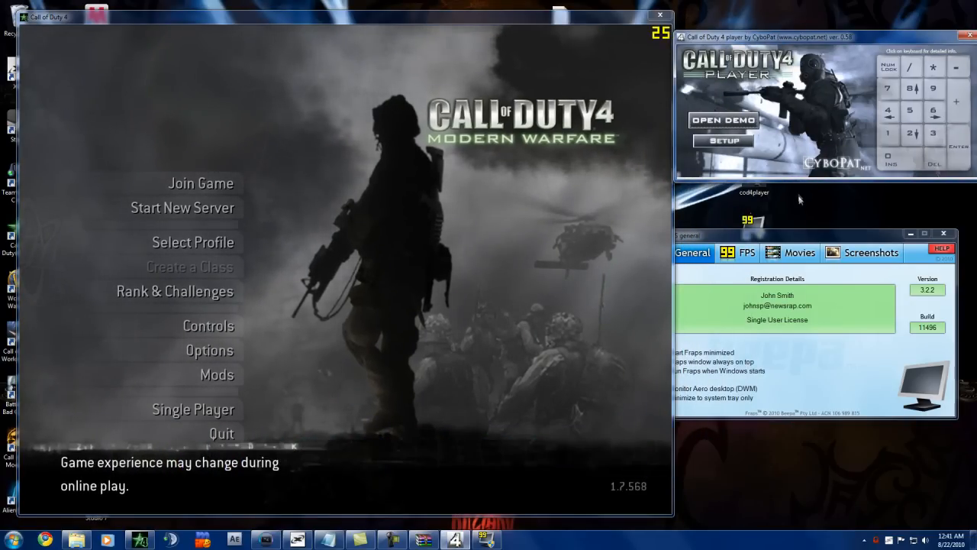
{"action": "left_click", "coordinate": [800, 252]}
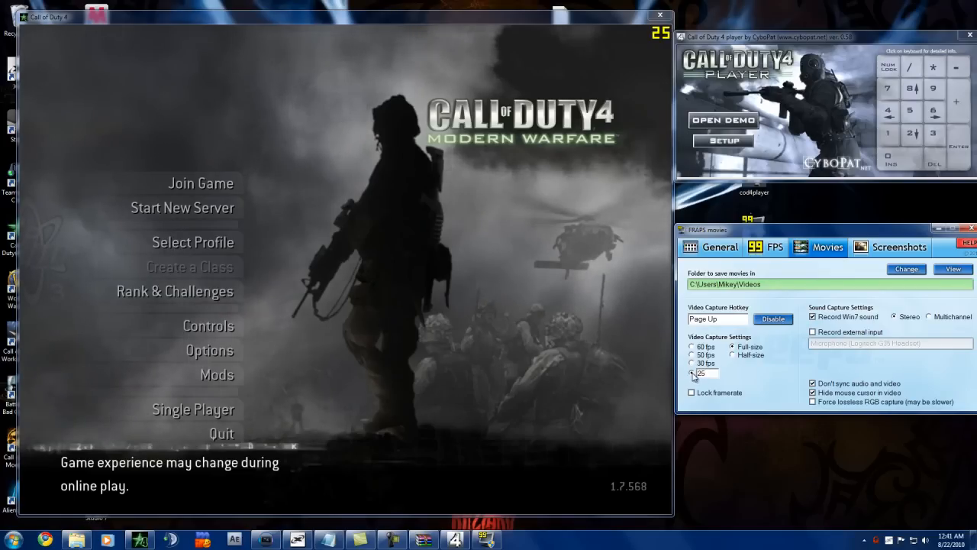
{"action": "left_click", "coordinate": [701, 373]}
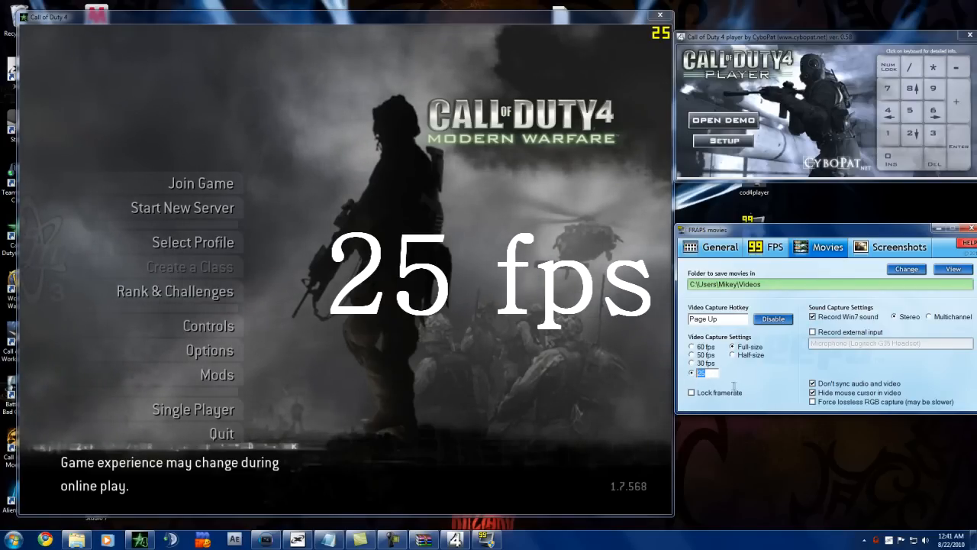
{"action": "mouse_move", "coordinate": [644, 388]}
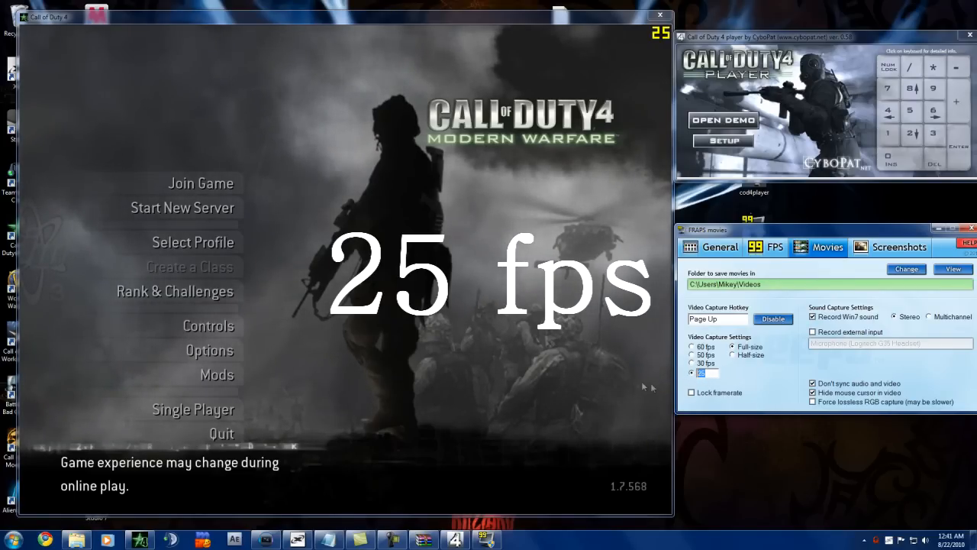
{"action": "mouse_move", "coordinate": [800, 382]}
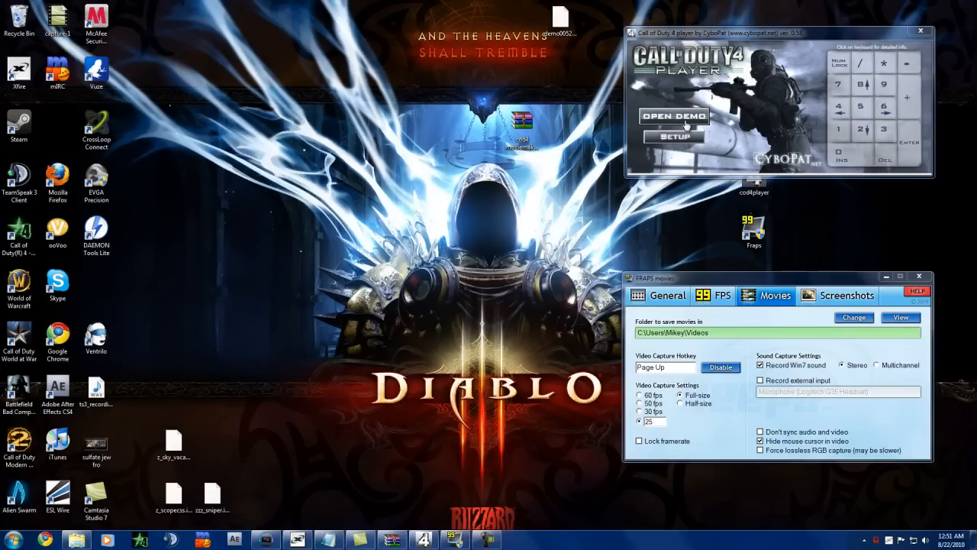
Play the demo in CoD4 while Fraps records, then quit the game
{"action": "left_click", "coordinate": [675, 117]}
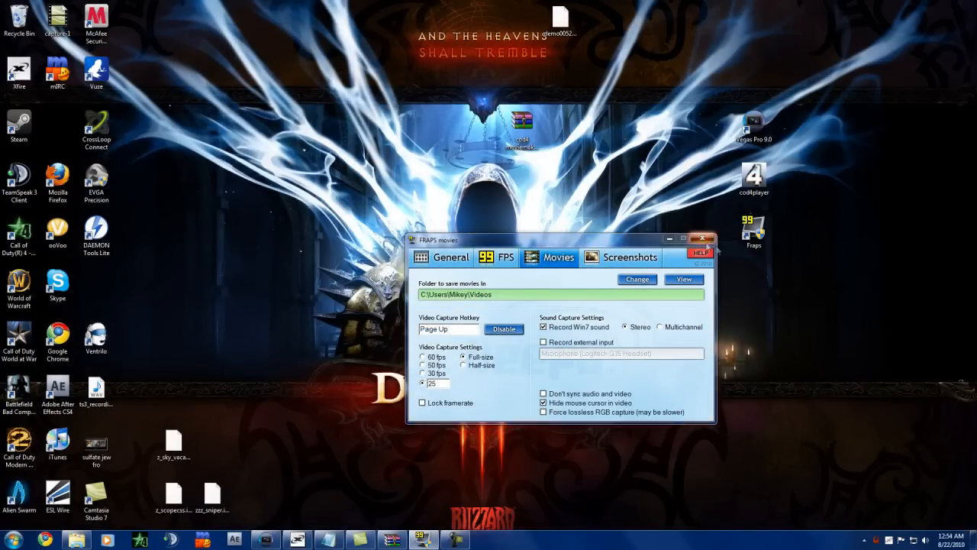
Start Vegas and review project properties at 1280x720, 50 fps Double PAL, checking the Audio tab
{"action": "left_click", "coordinate": [702, 238]}
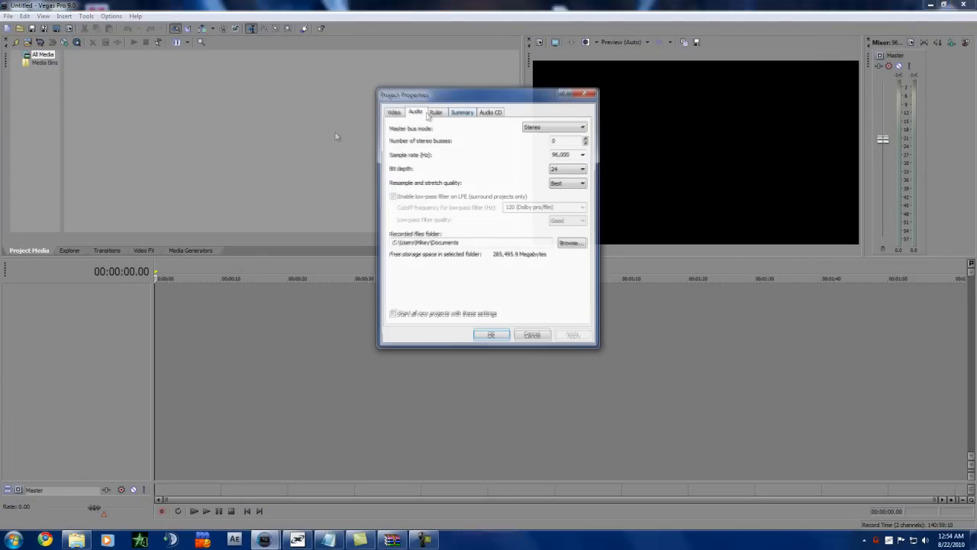
{"action": "left_click", "coordinate": [394, 112]}
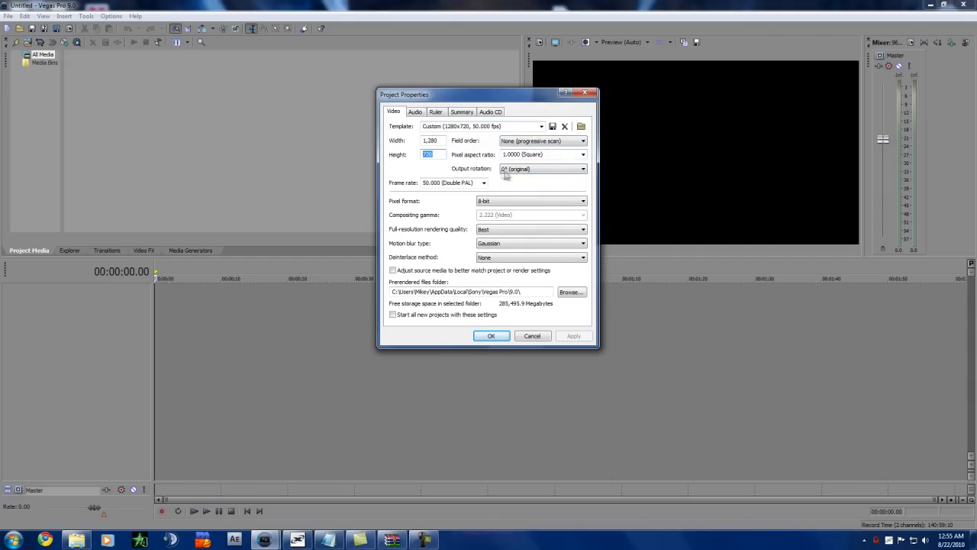
{"action": "mouse_move", "coordinate": [480, 180]}
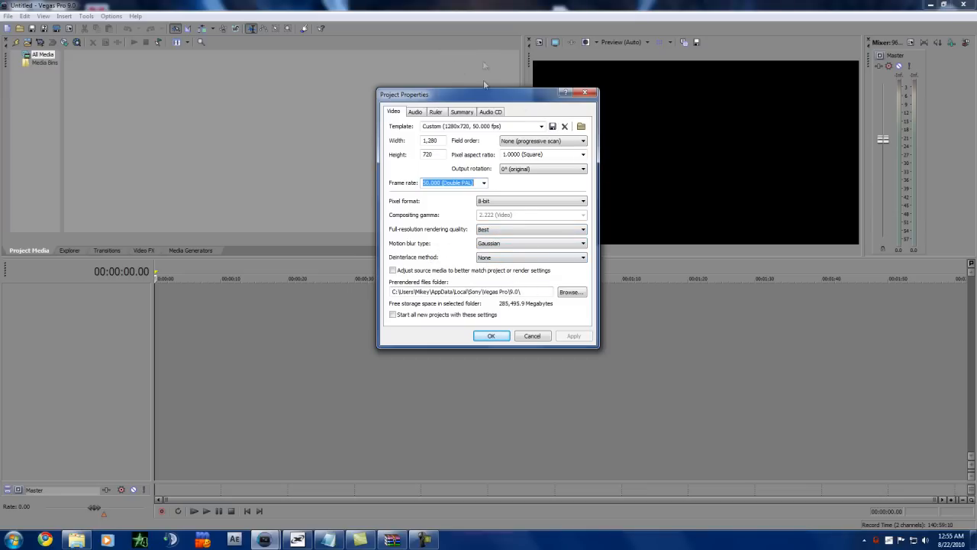
{"action": "left_click", "coordinate": [416, 112]}
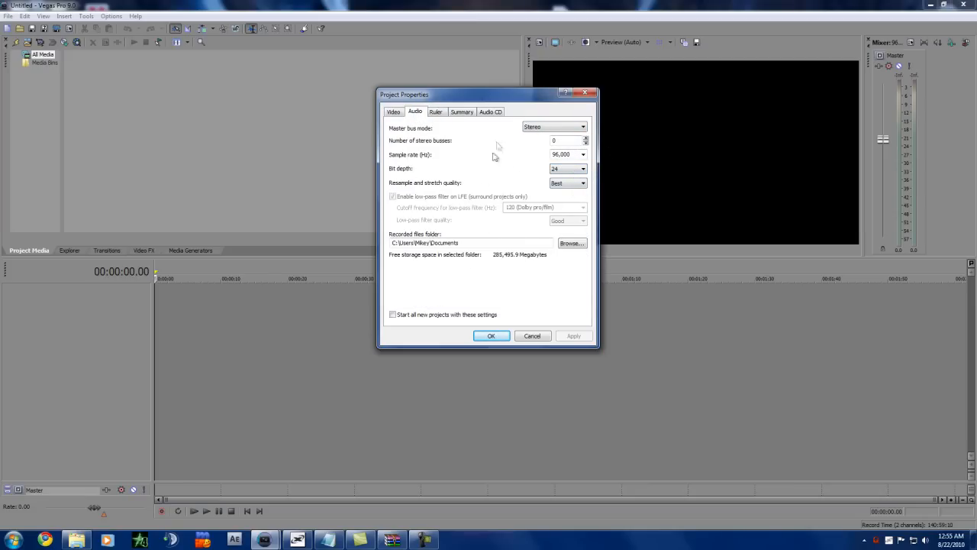
{"action": "left_click", "coordinate": [394, 112]}
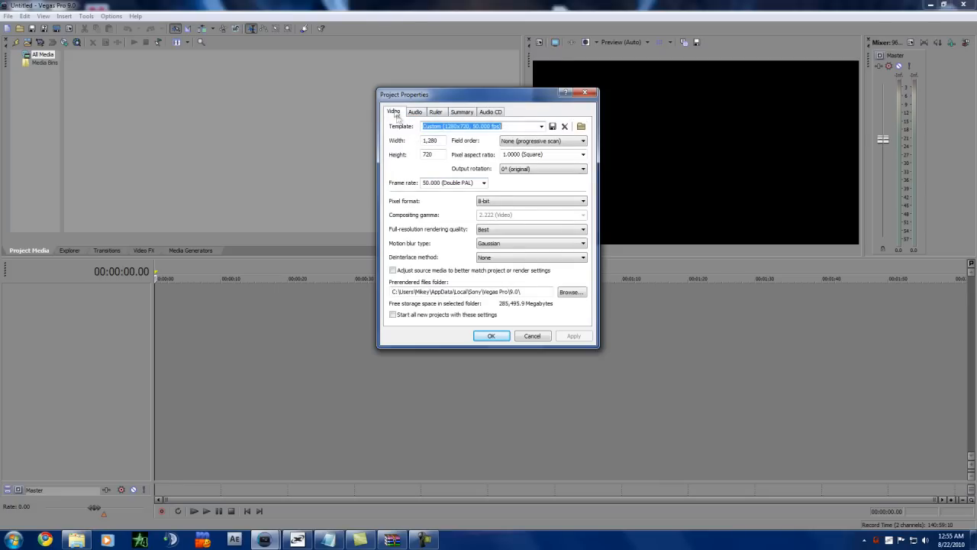
{"action": "left_click", "coordinate": [492, 336]}
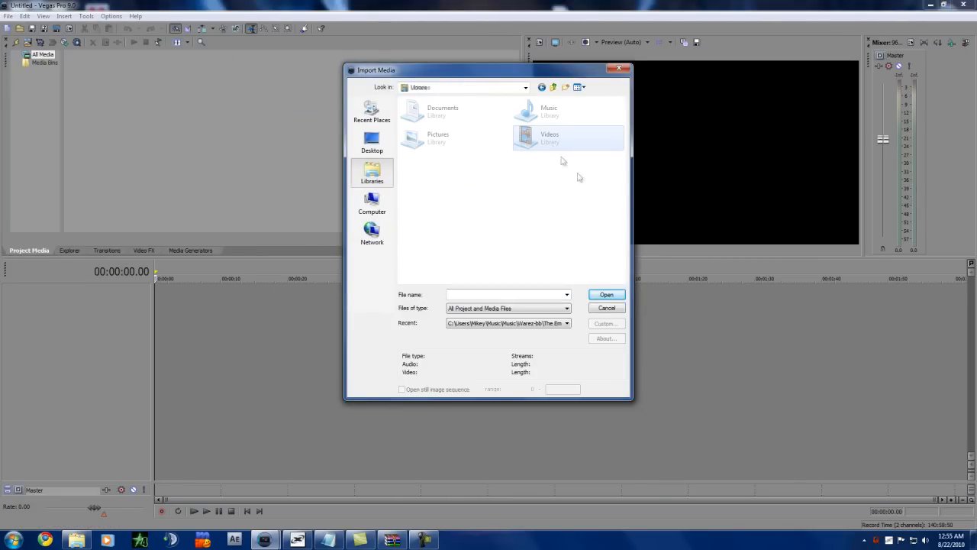
Import the Fraps AVI from the Videos library into Project Media and preview it
{"action": "double_click", "coordinate": [550, 136]}
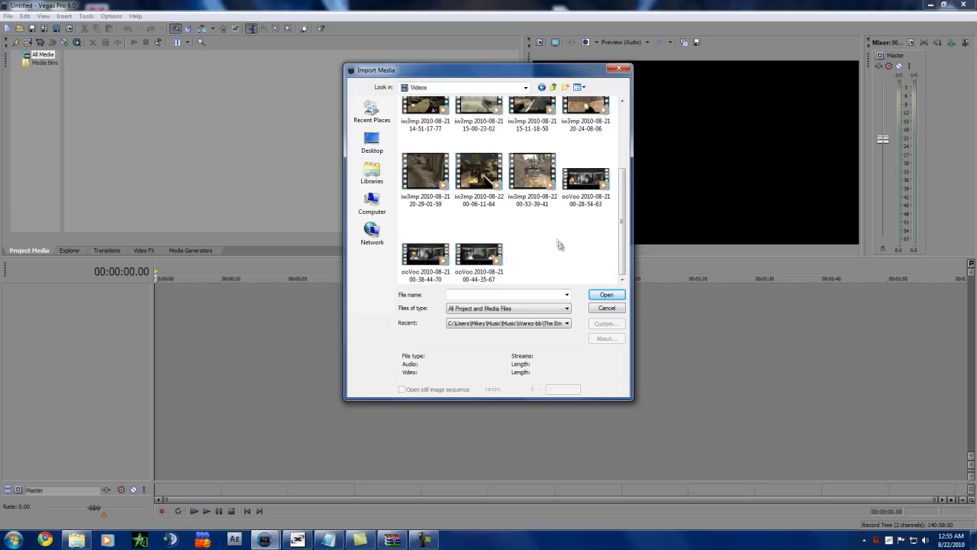
{"action": "left_click", "coordinate": [605, 308]}
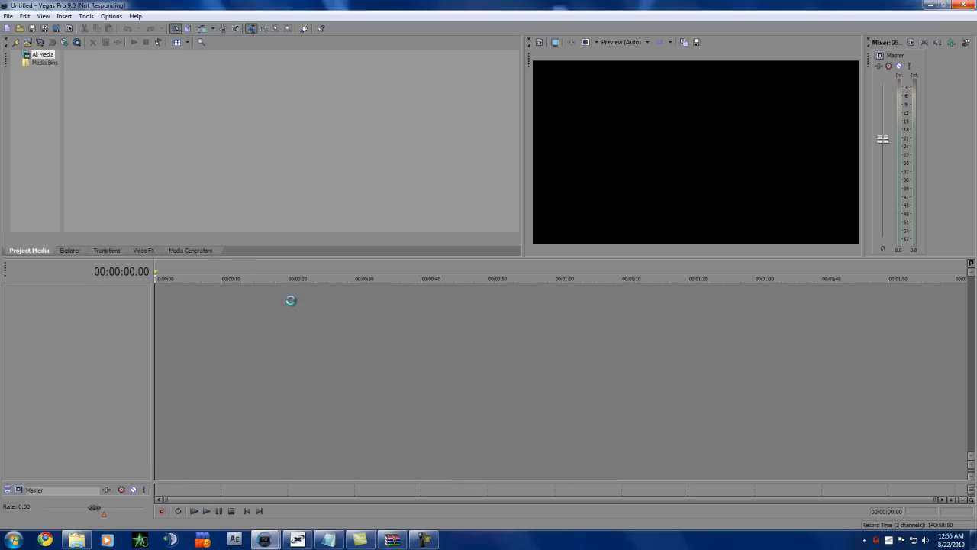
{"action": "mouse_move", "coordinate": [278, 110]}
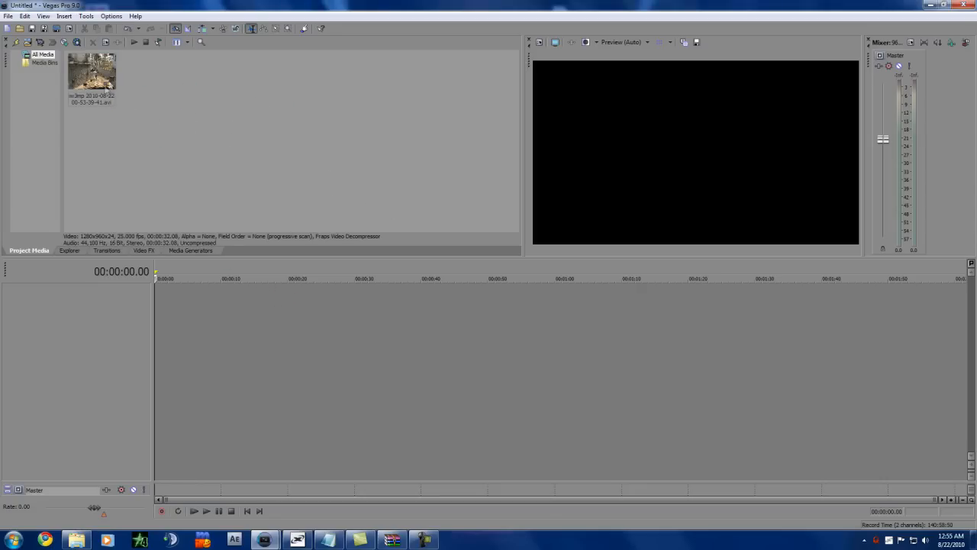
{"action": "left_click", "coordinate": [92, 73]}
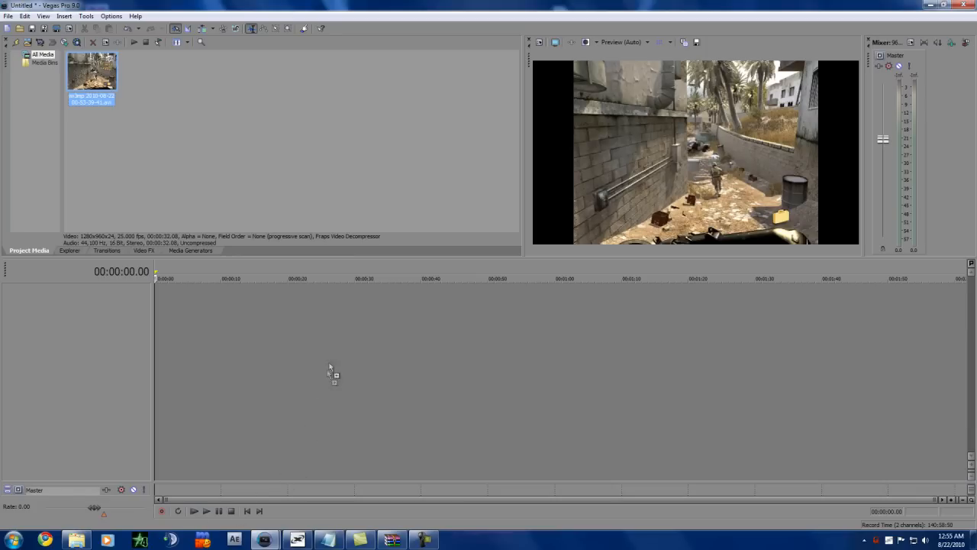
{"action": "mouse_move", "coordinate": [387, 157]}
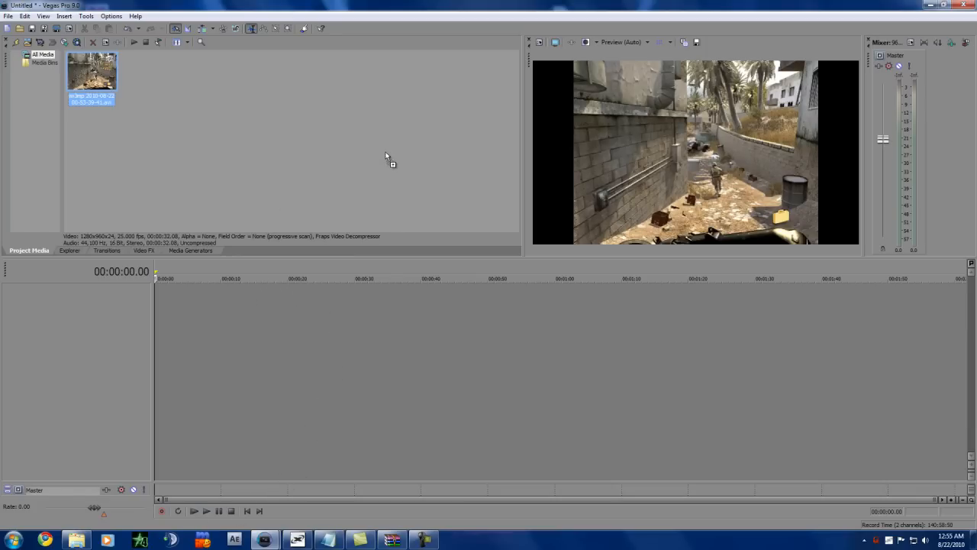
{"action": "mouse_move", "coordinate": [241, 145]}
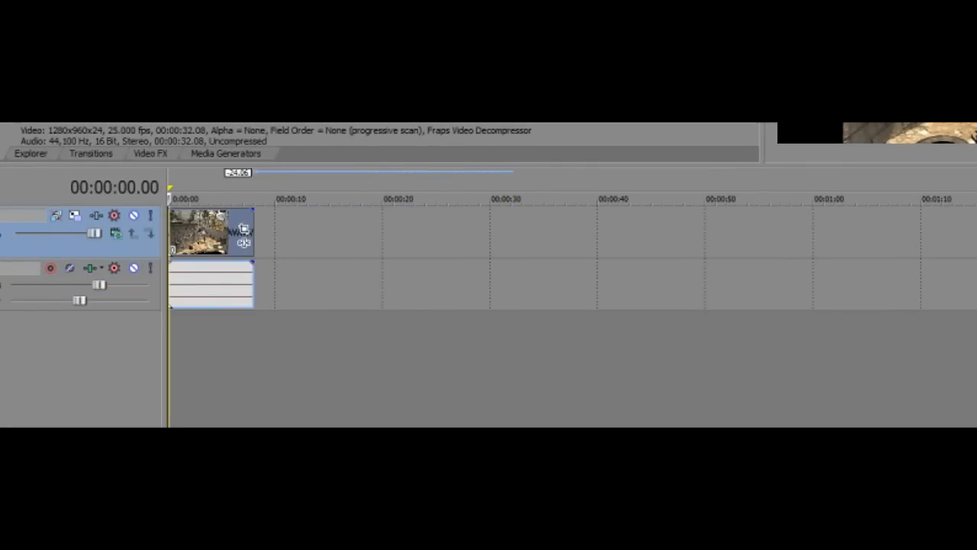
Move the gameplay clip further along the timeline and select its event
{"action": "left_click_drag", "start_coordinate": [211, 232], "coordinate": [400, 232]}
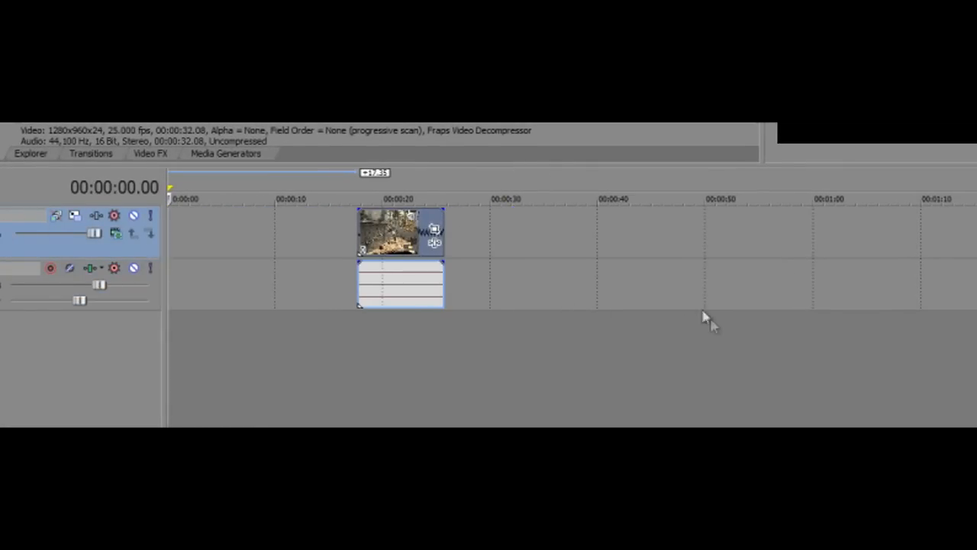
{"action": "left_click", "coordinate": [400, 287]}
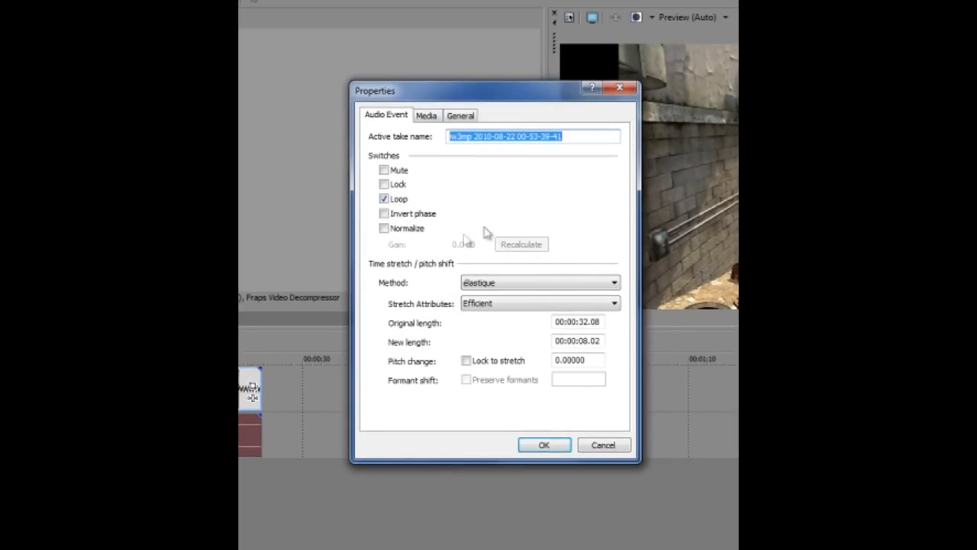
Turn on Normalize for the audio event and confirm the properties
{"action": "left_click", "coordinate": [385, 228]}
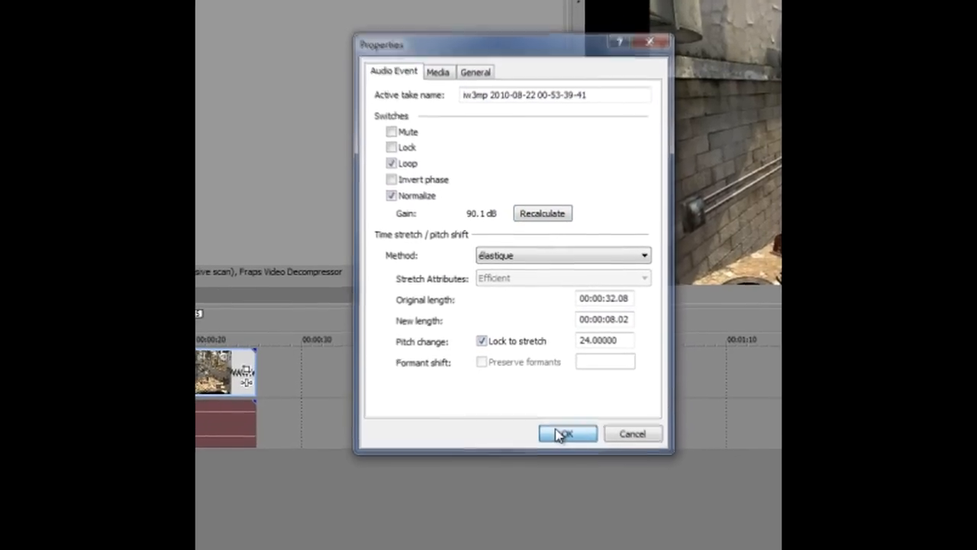
{"action": "left_click", "coordinate": [568, 434]}
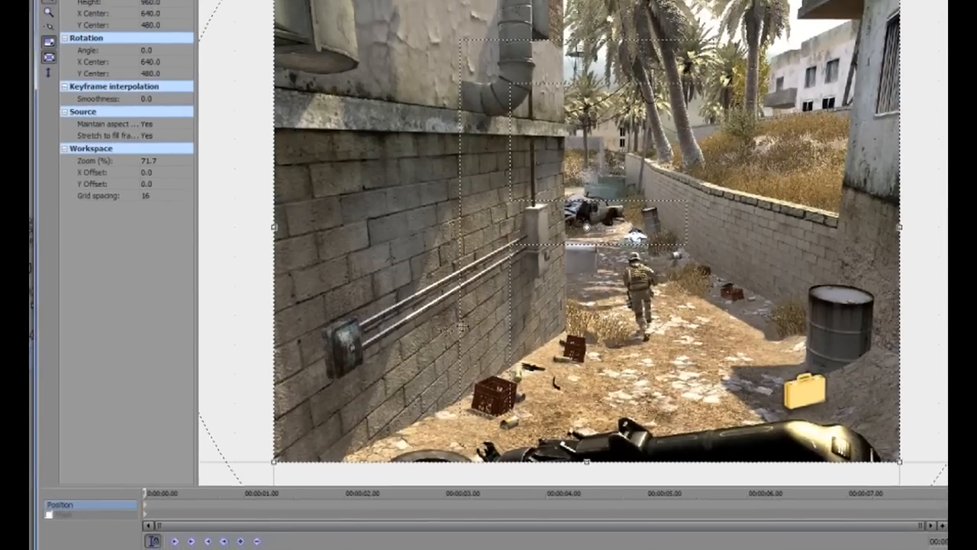
Apply the 16:9 Widescreen aspect ratio preset in Event Pan/Crop
{"action": "left_click", "coordinate": [825, 42]}
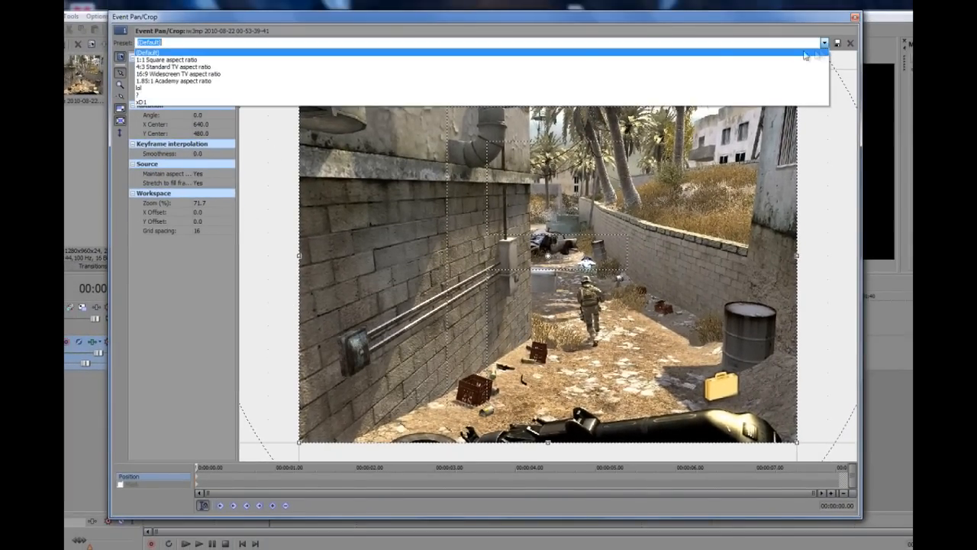
{"action": "left_click", "coordinate": [177, 73]}
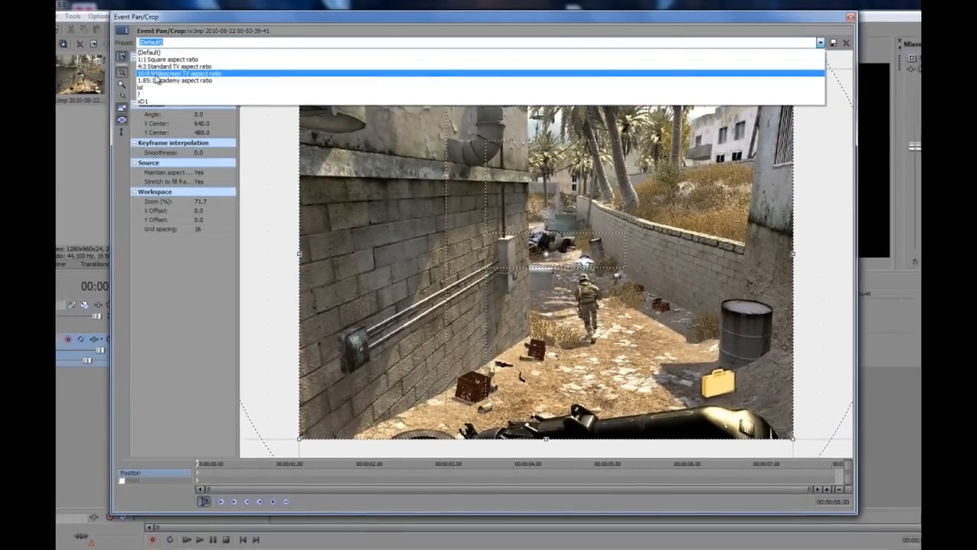
{"action": "left_click", "coordinate": [183, 73]}
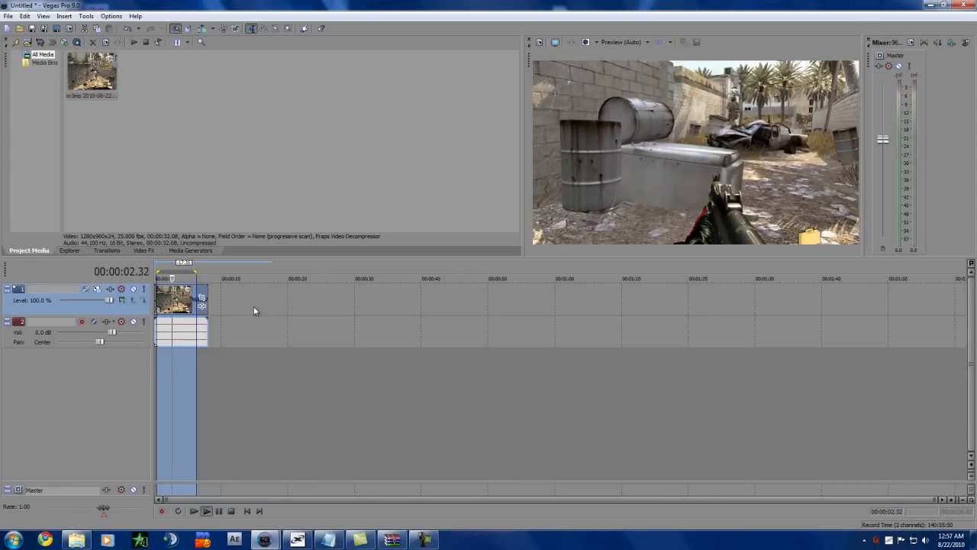
Set the loop region over the clip and bring up the File menu
{"action": "left_click", "coordinate": [193, 510]}
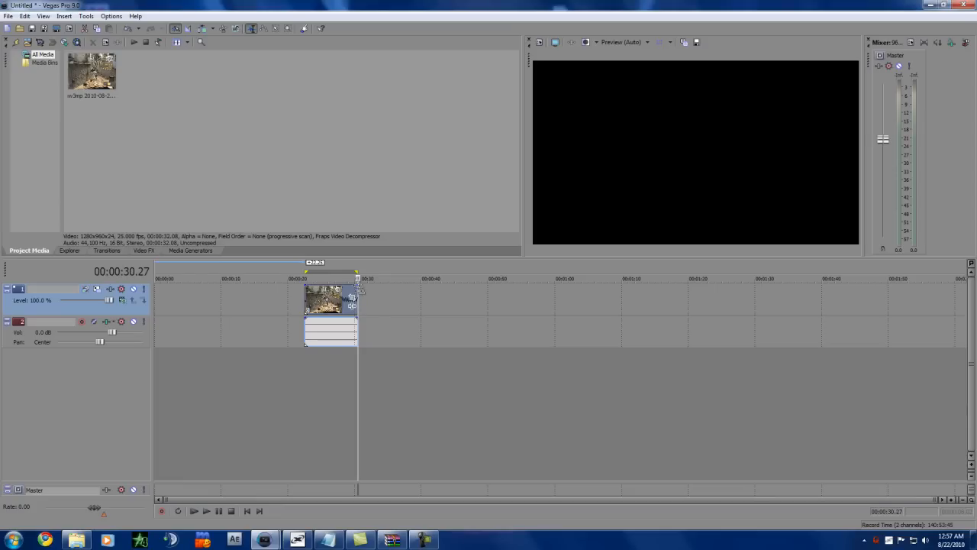
{"action": "left_click", "coordinate": [9, 16]}
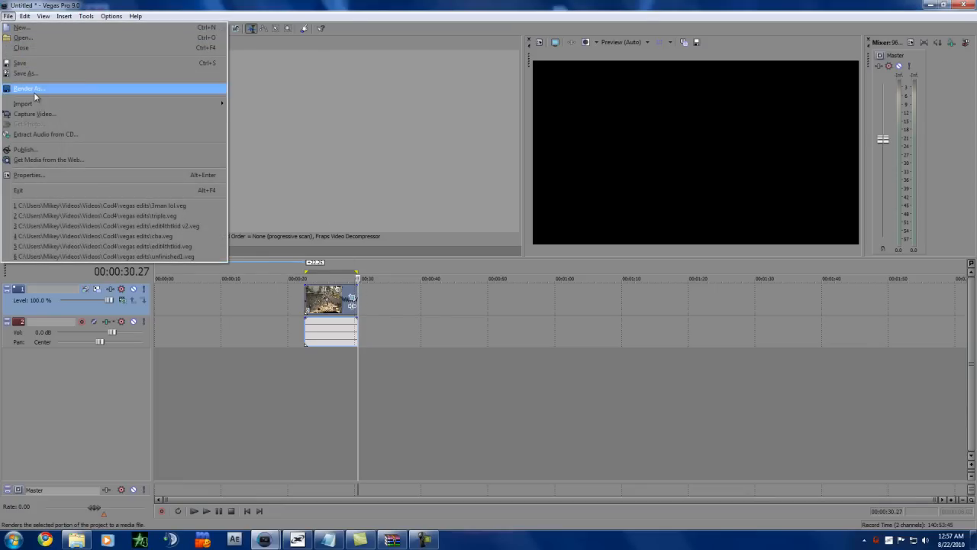
Start Render As with MainConcept AVC/AAC MP4 output and the hmm template
{"action": "left_click", "coordinate": [29, 87]}
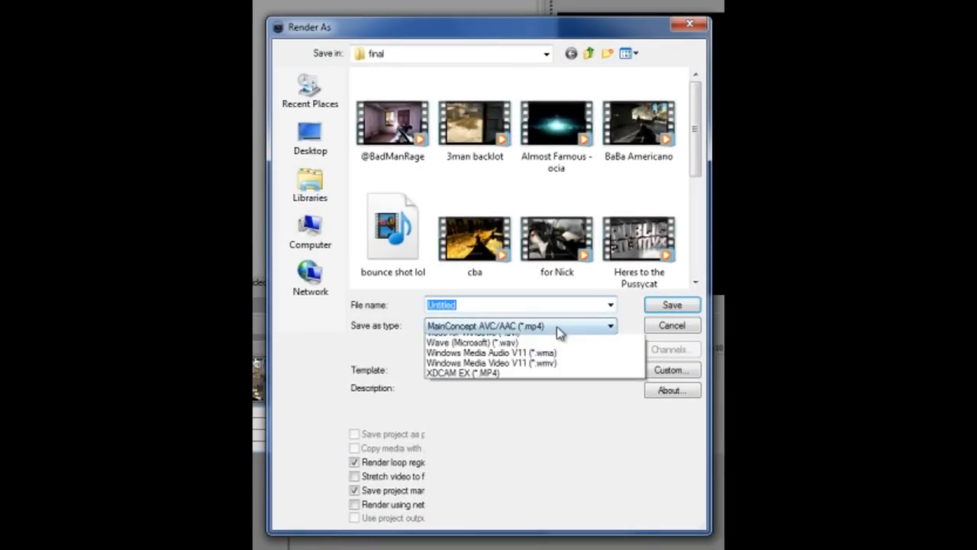
{"action": "left_click", "coordinate": [520, 327]}
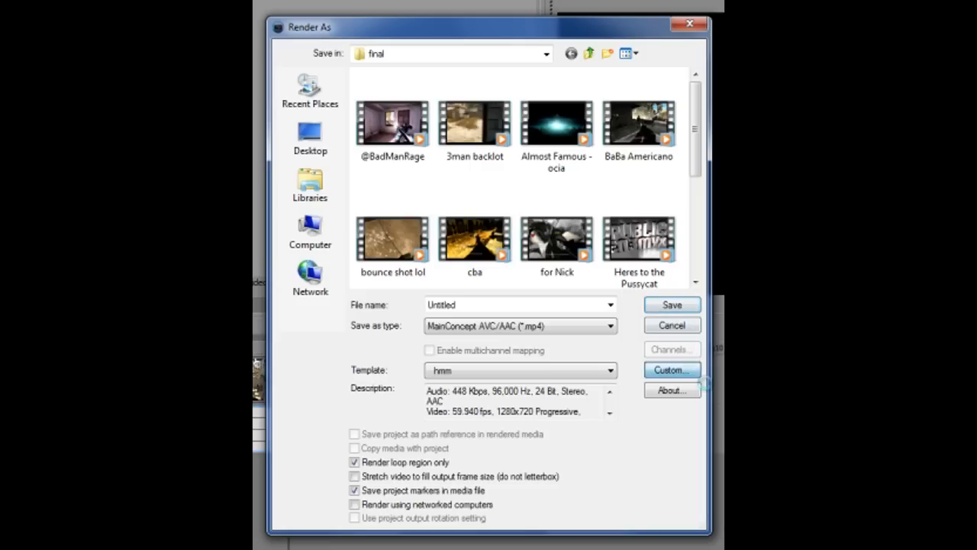
{"action": "left_click", "coordinate": [670, 369]}
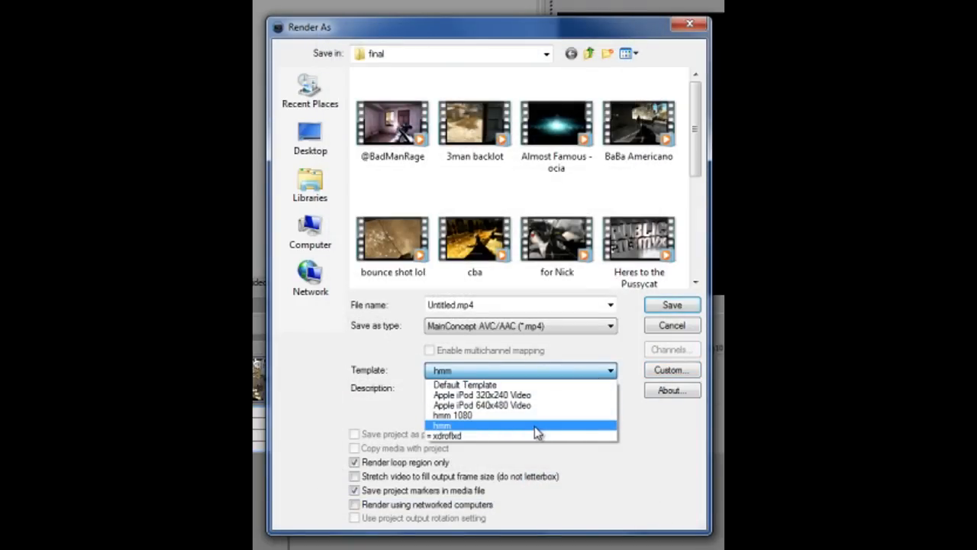
{"action": "left_click", "coordinate": [464, 385]}
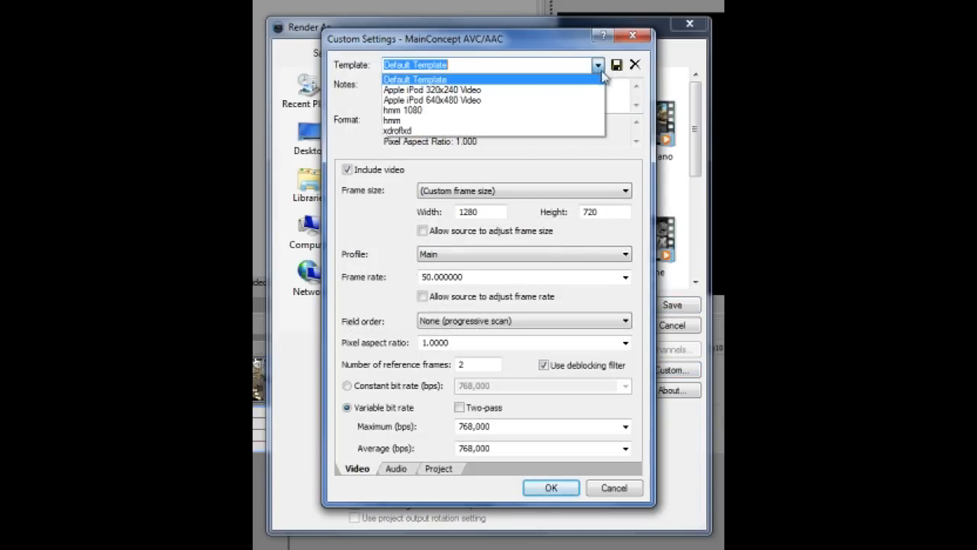
Load the hmm template in Custom Settings, keep the Main profile and review the video values
{"action": "left_click", "coordinate": [404, 110]}
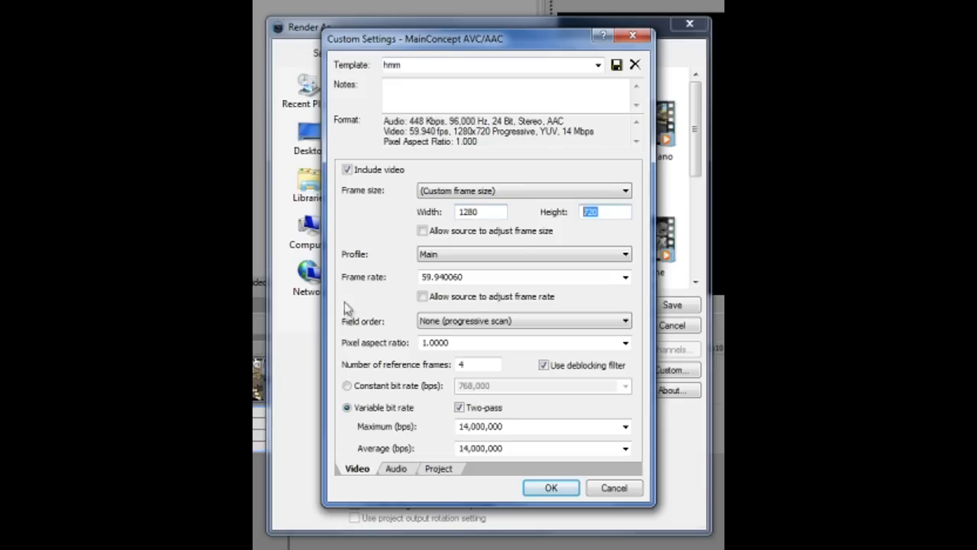
{"action": "mouse_move", "coordinate": [372, 256]}
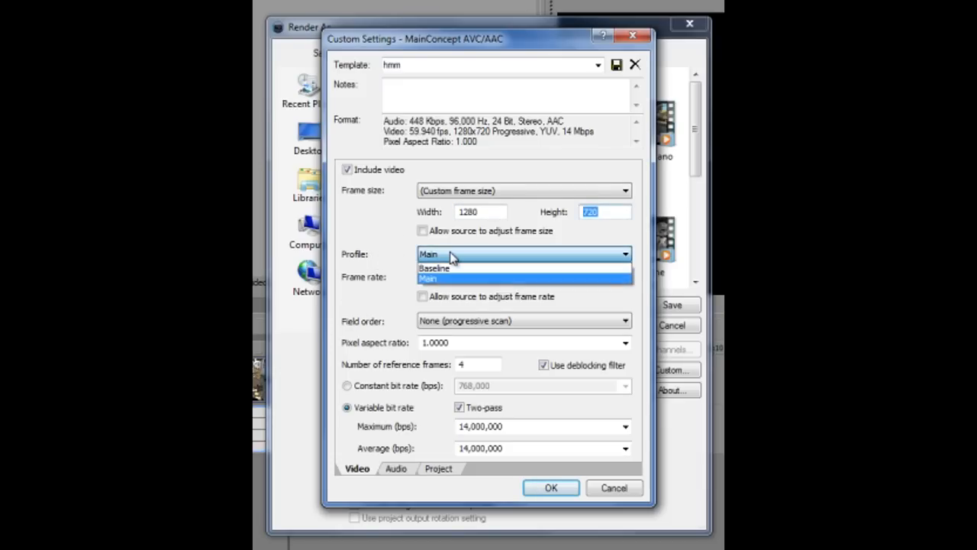
{"action": "left_click", "coordinate": [428, 278]}
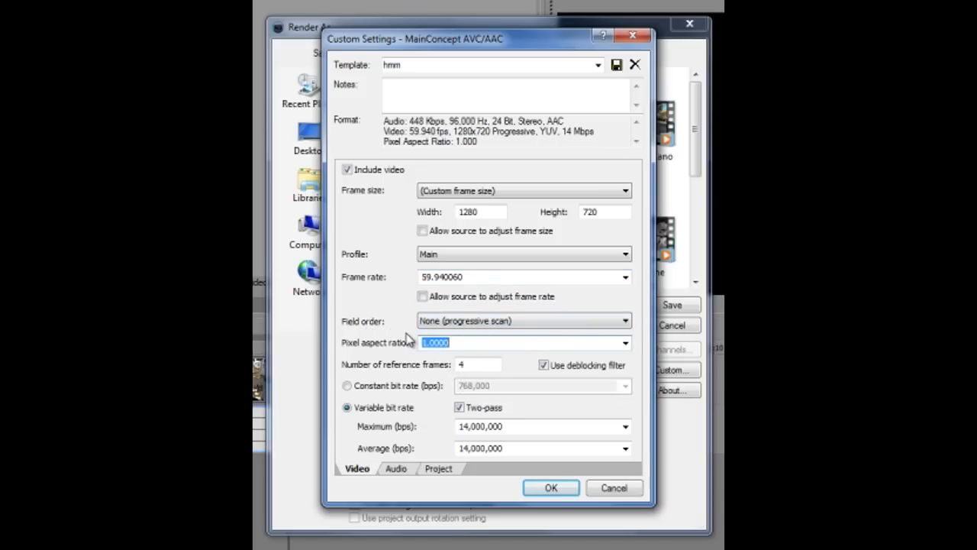
{"action": "left_click", "coordinate": [476, 365]}
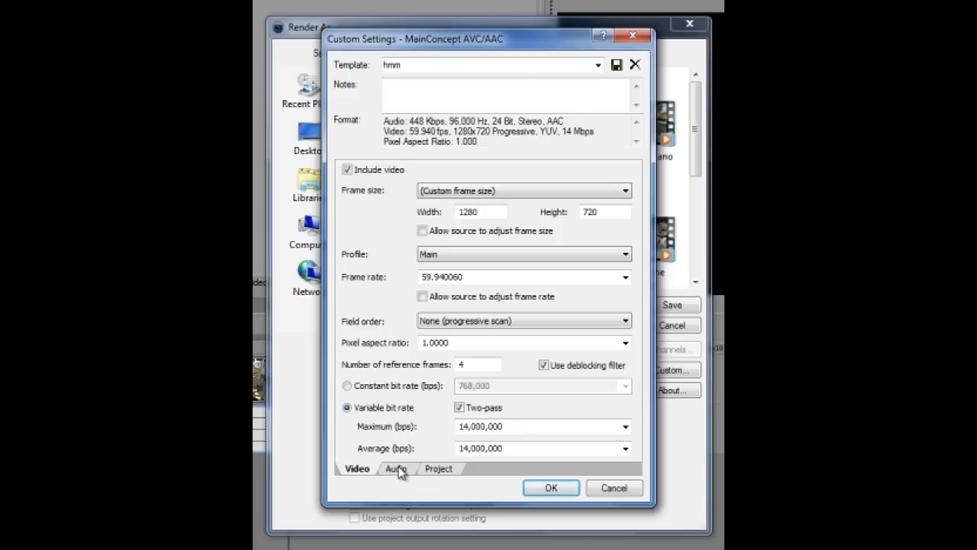
{"action": "left_click", "coordinate": [397, 468]}
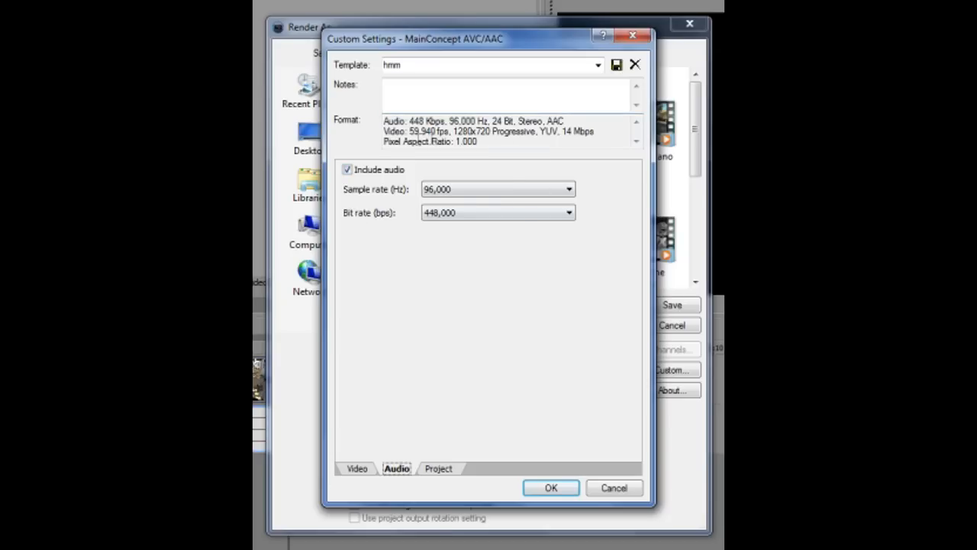
Set the audio bit rate to 448,000 bps
{"action": "left_click", "coordinate": [496, 189]}
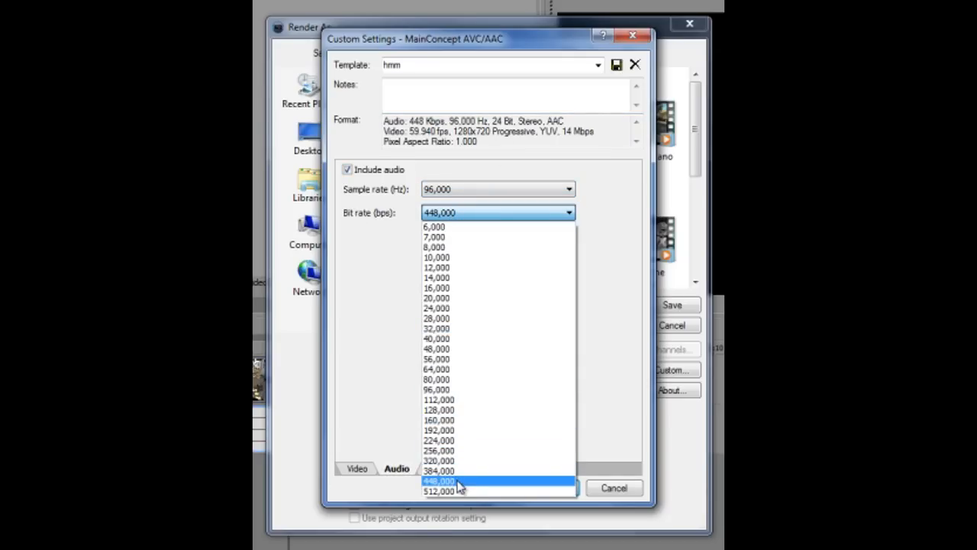
{"action": "left_click", "coordinate": [438, 468]}
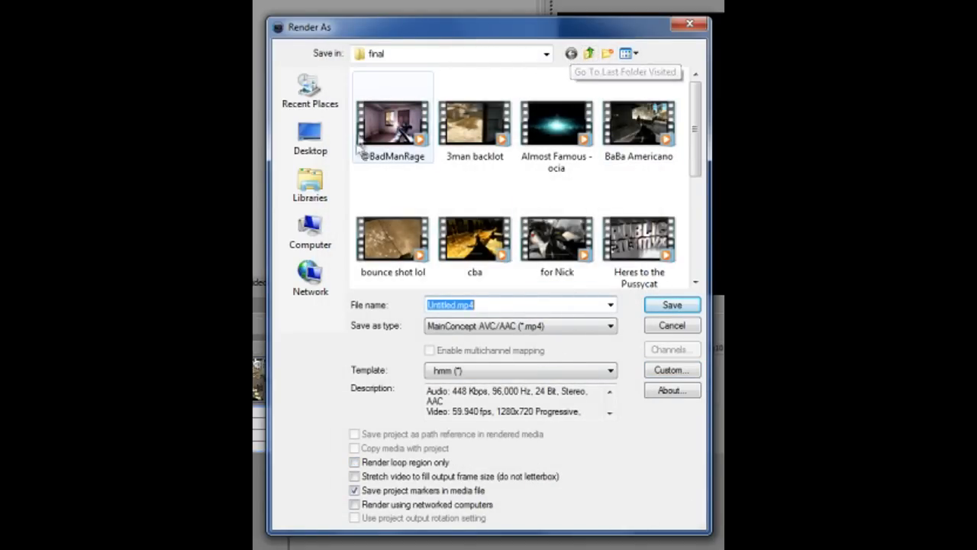
Render the project to the Desktop as test.mp4
{"action": "left_click", "coordinate": [310, 137]}
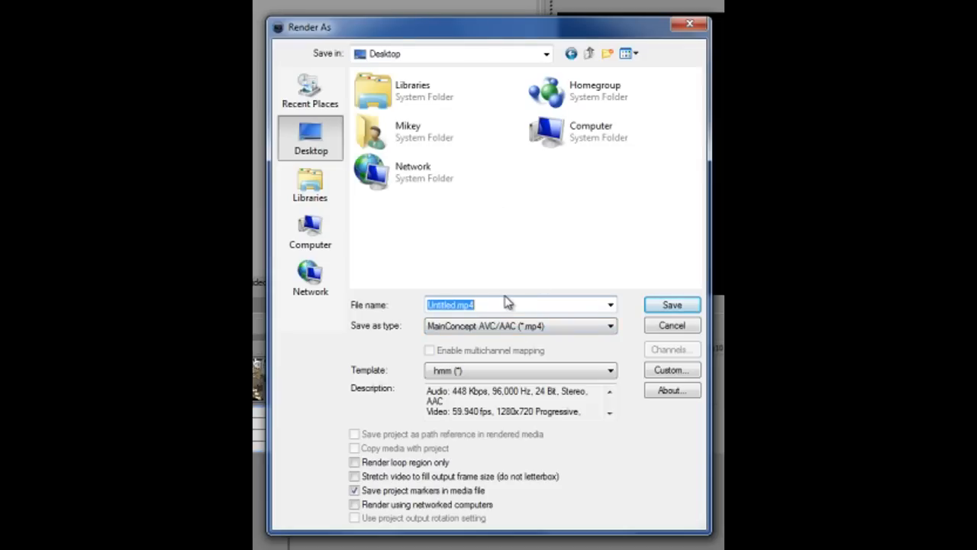
{"action": "type", "text": "test"}
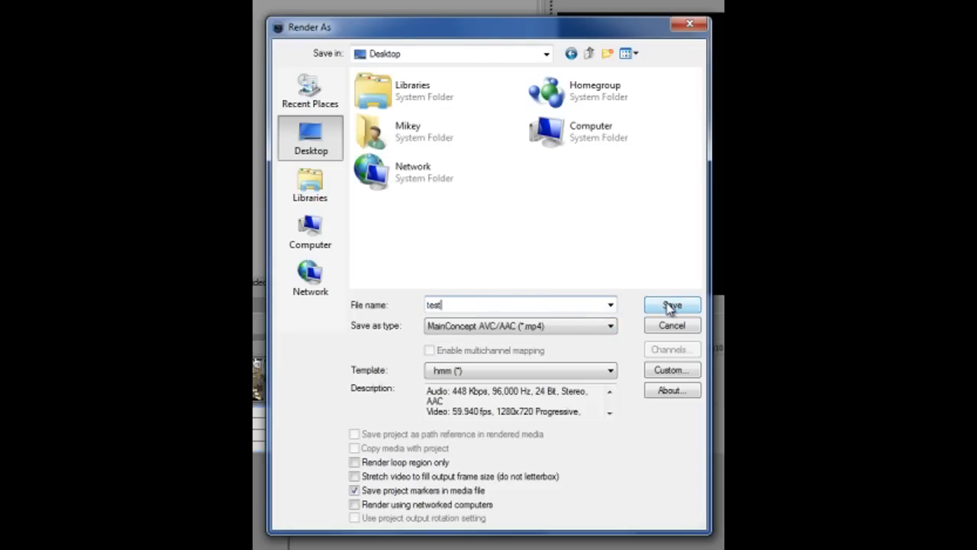
{"action": "left_click", "coordinate": [672, 305]}
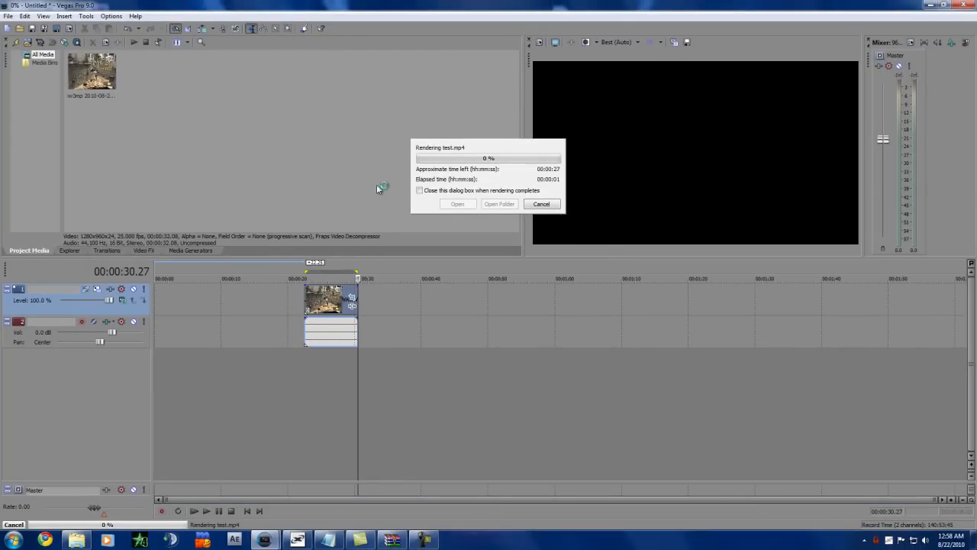